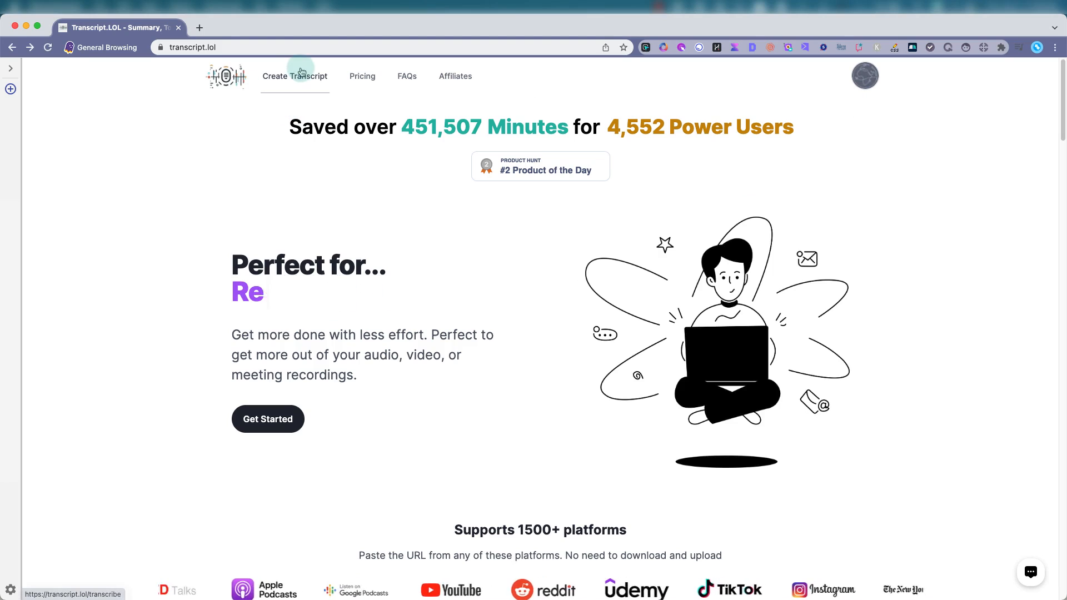
# - Start a new transcript from the Create Transcript navigation entry
pyautogui.click(294, 75)
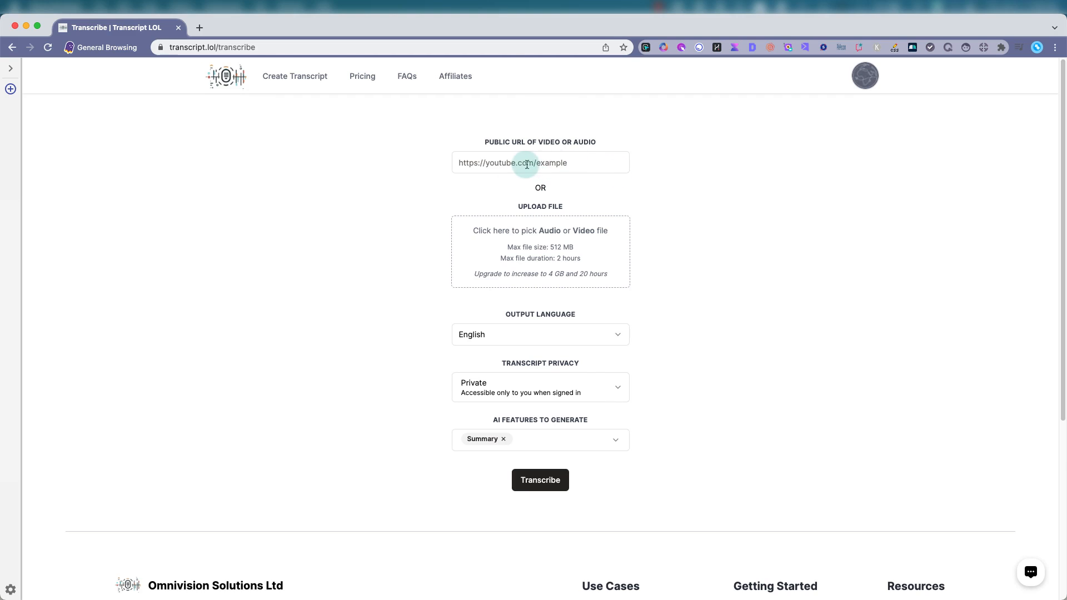
pyautogui.moveTo(549, 254)
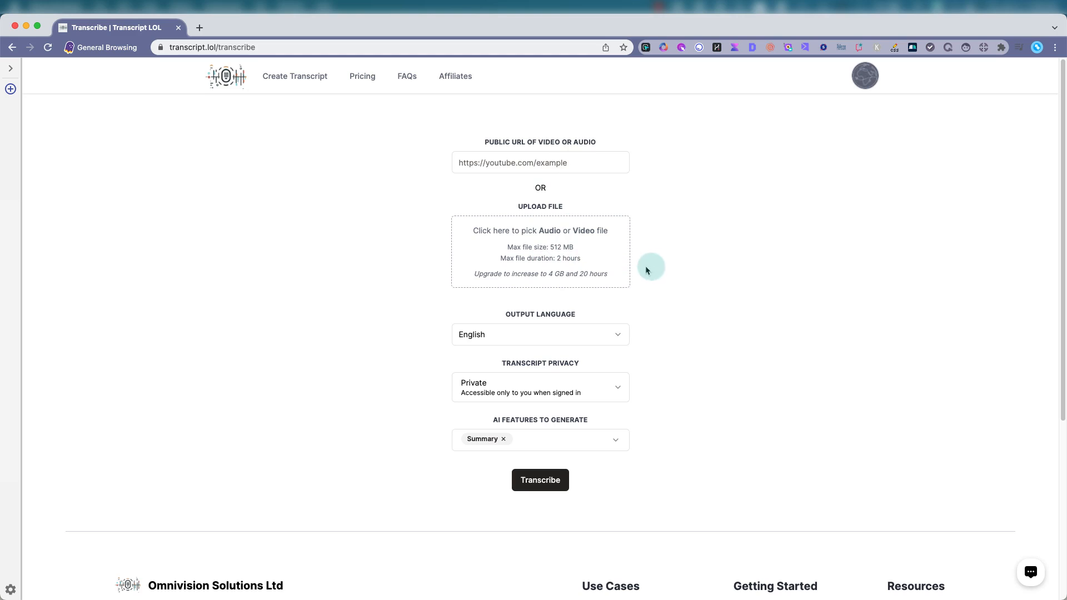
pyautogui.moveTo(712, 238)
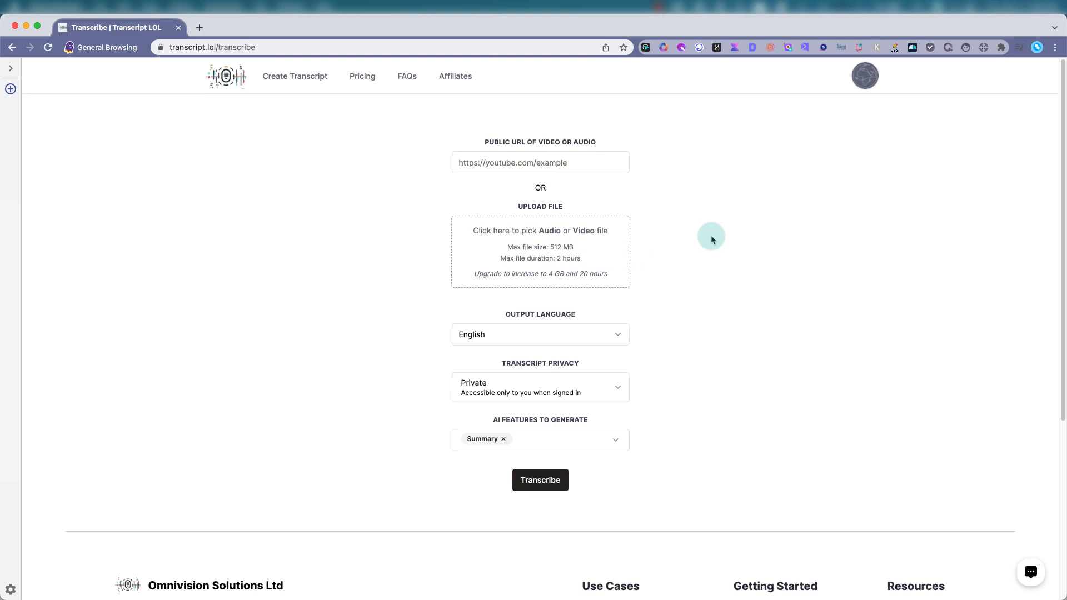
pyautogui.moveTo(727, 222)
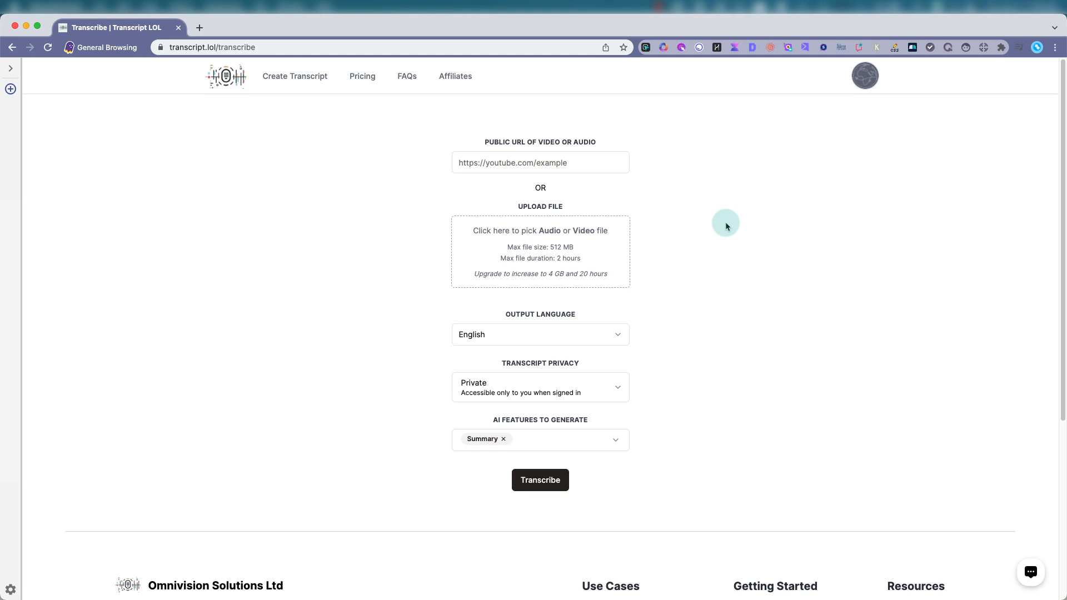
pyautogui.moveTo(564, 255)
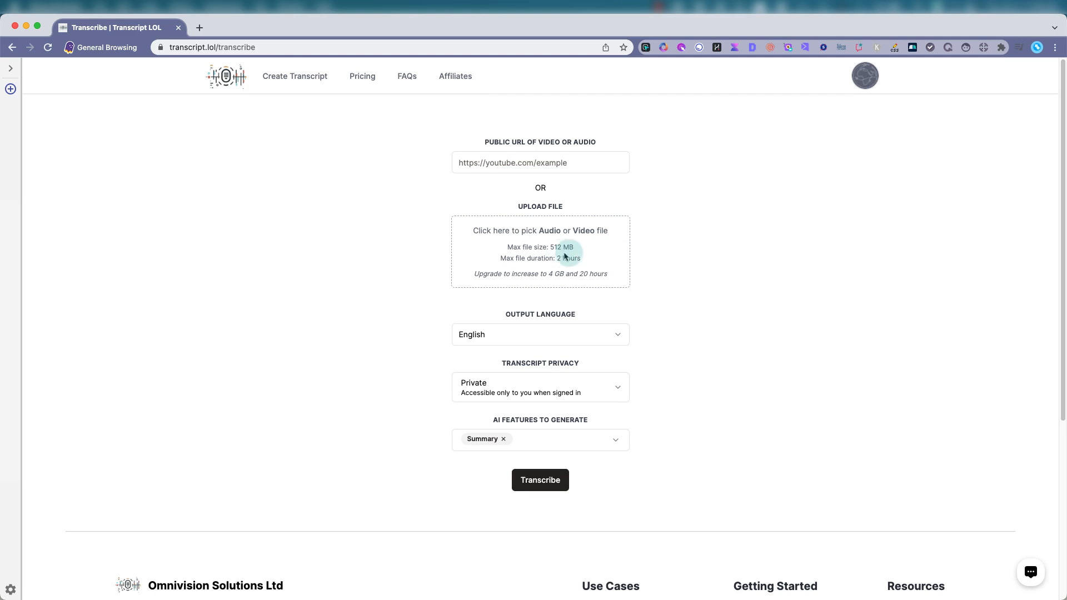
pyautogui.moveTo(628, 253)
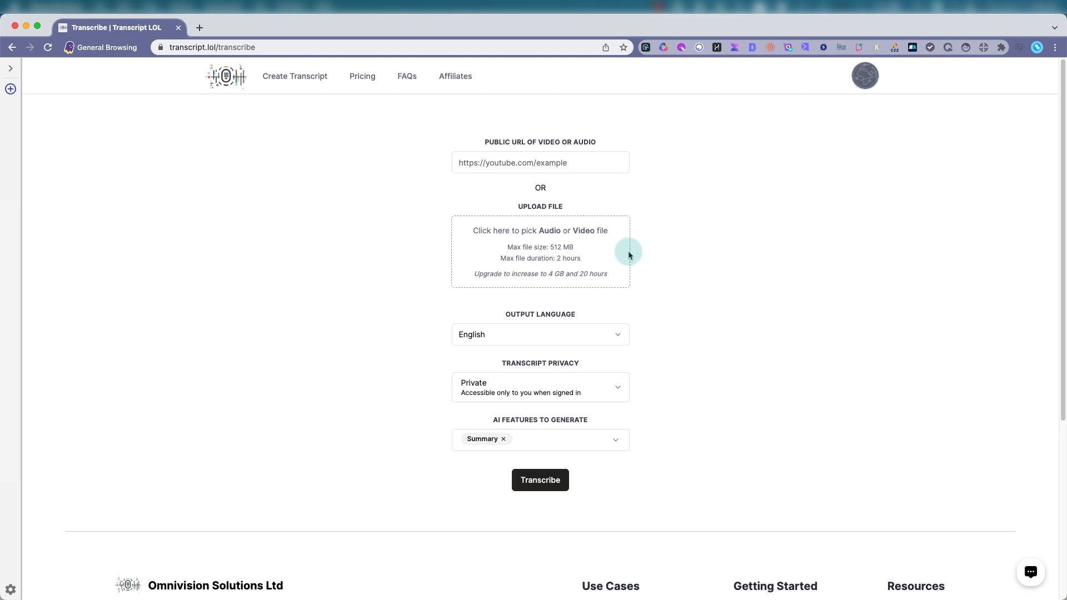
pyautogui.moveTo(573, 263)
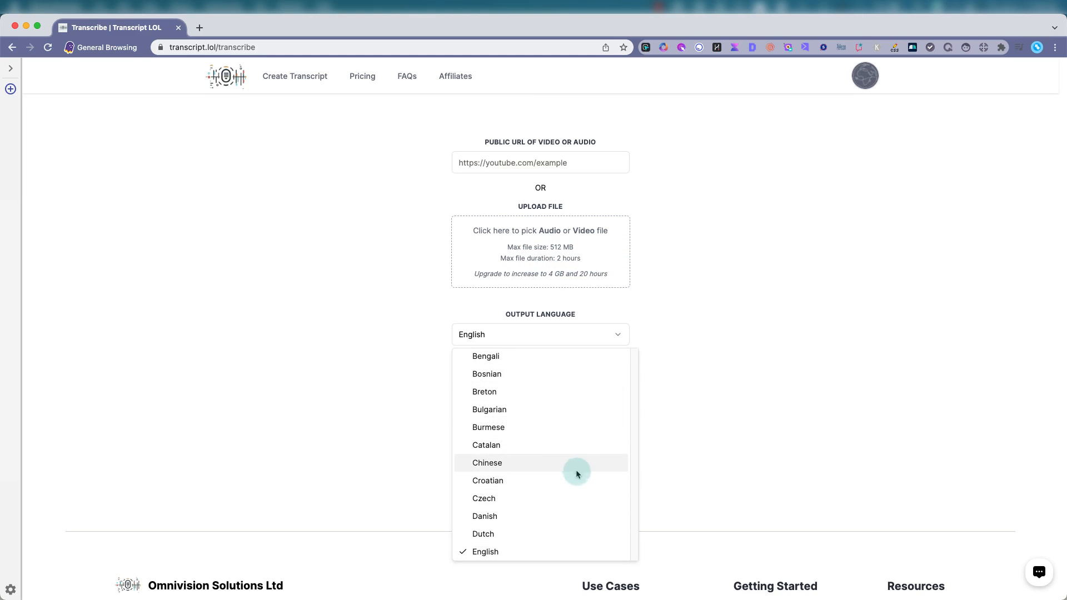
pyautogui.scroll(-3)
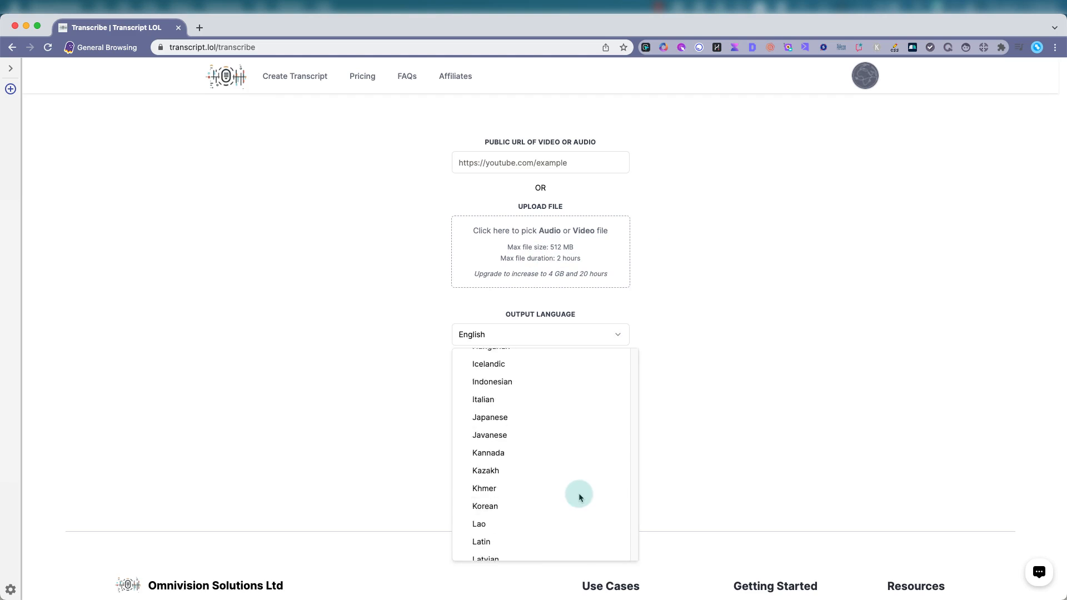
pyautogui.scroll(-3)
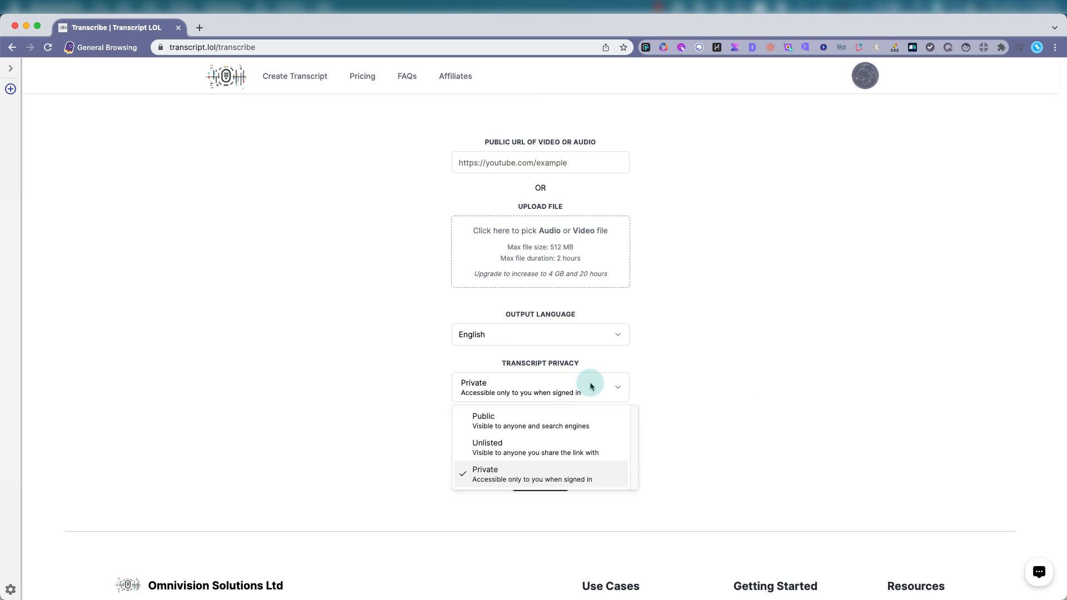
pyautogui.moveTo(576, 485)
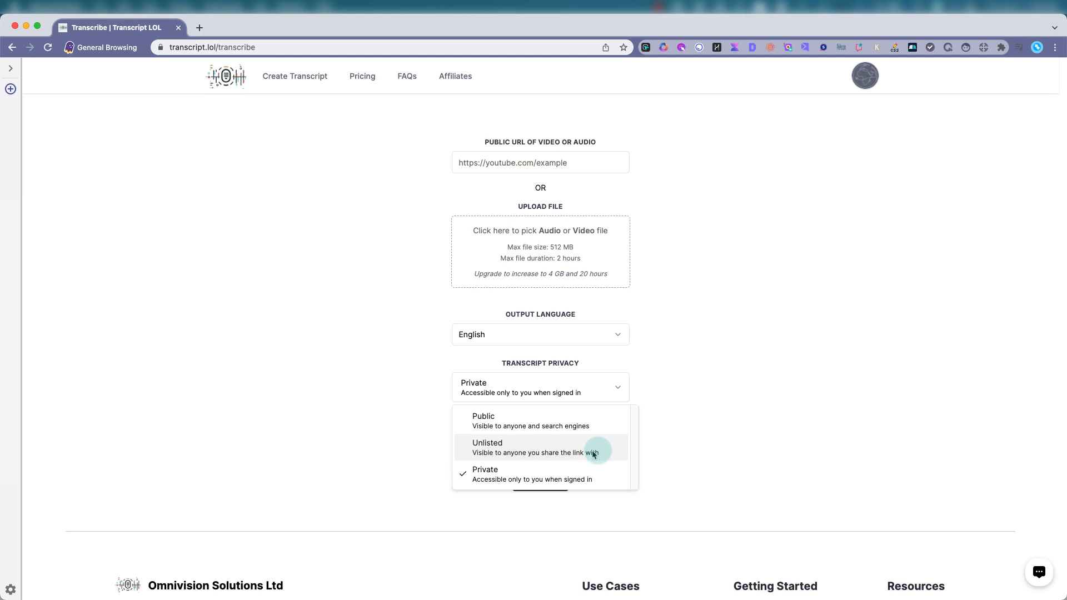
pyautogui.moveTo(547, 409)
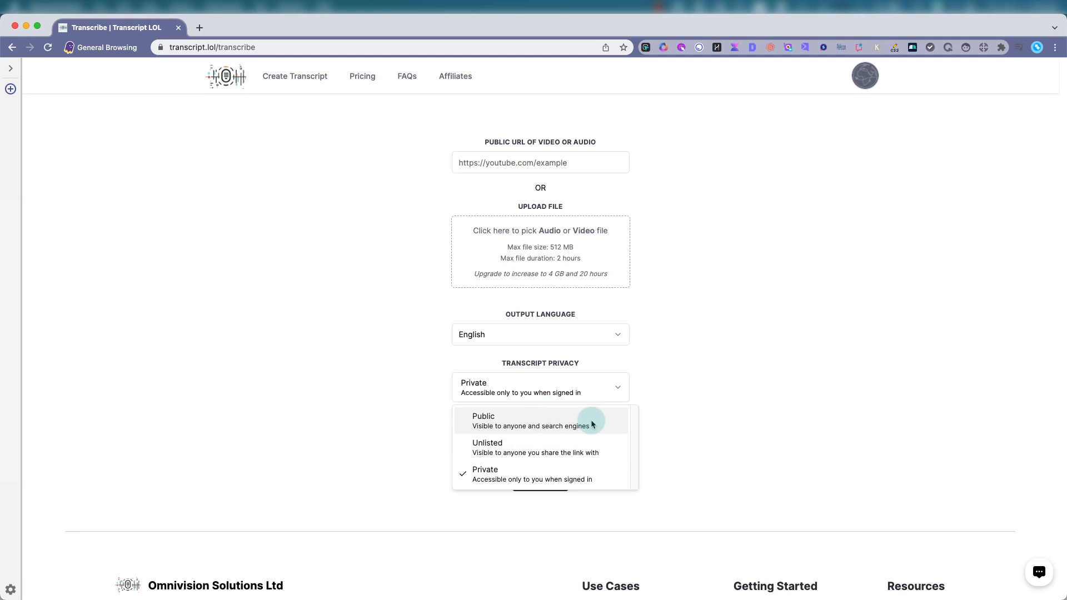
pyautogui.moveTo(708, 462)
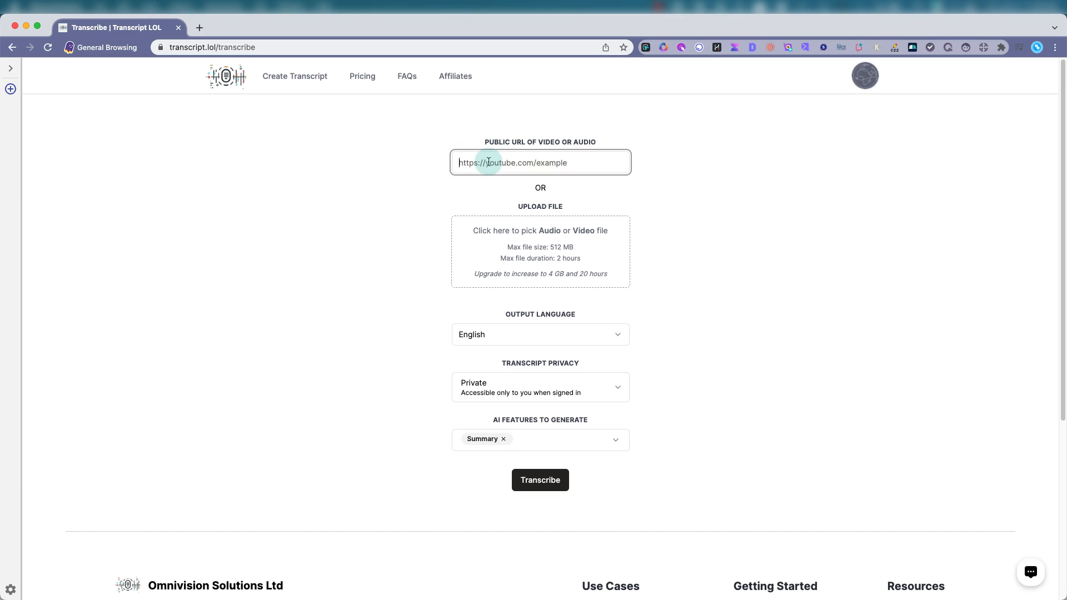
pyautogui.moveTo(815, 169)
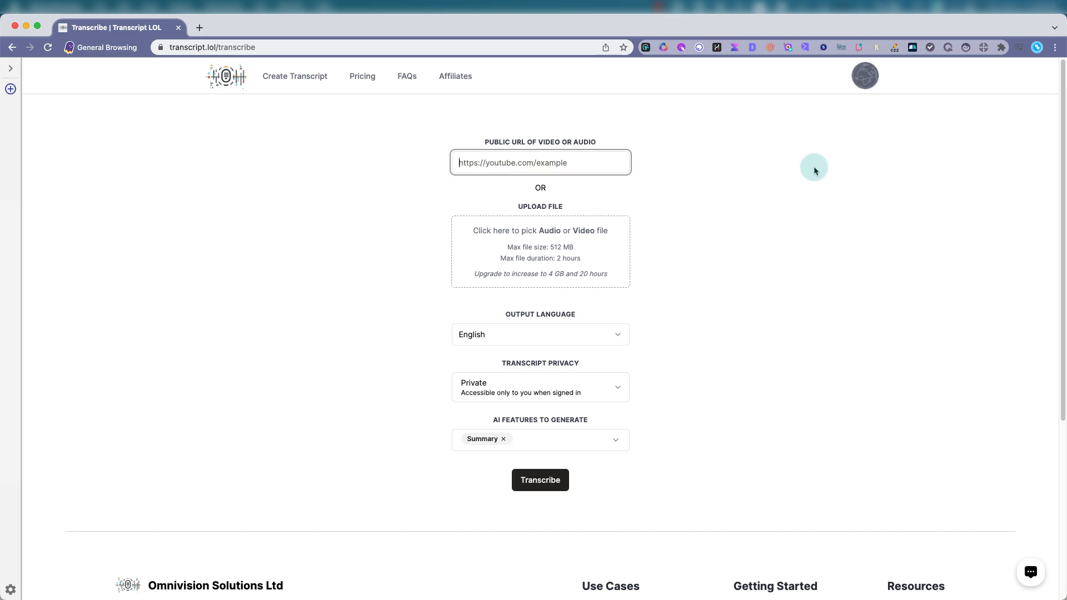
# - Enter the youtu.be video link as the public URL and show the AI features list
pyautogui.write('https://youtu.be/vyjzCAAhKSI?si=mOz_obj6Yx1hZdNP')
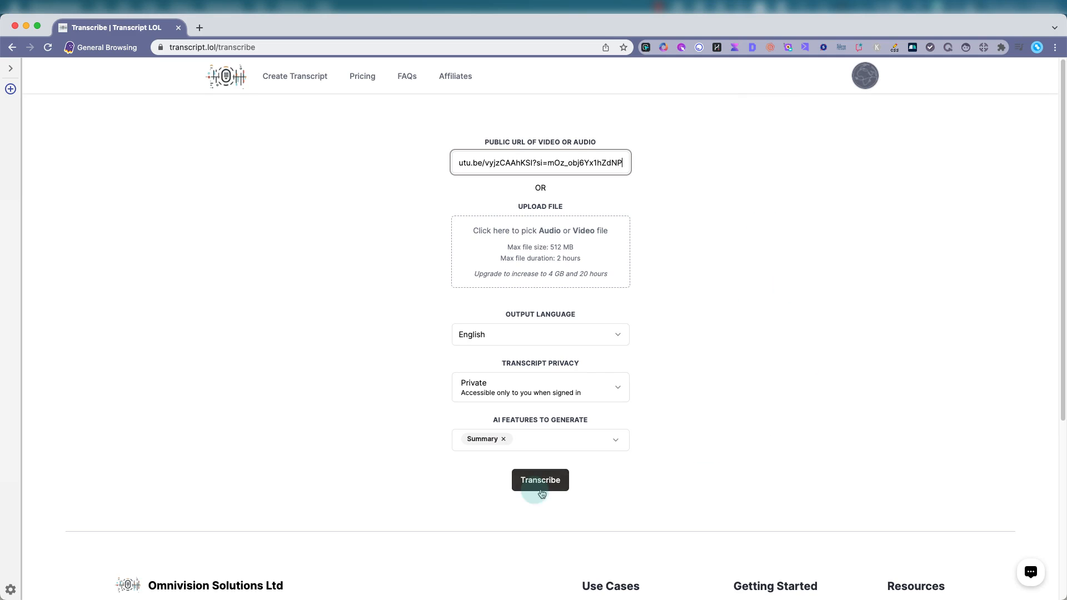
pyautogui.click(616, 440)
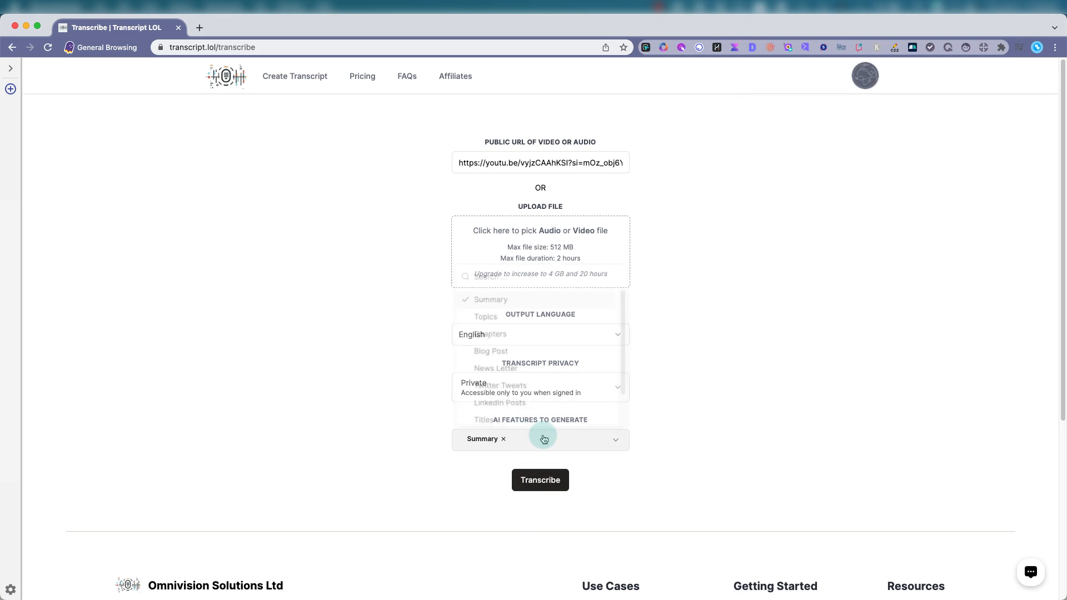
pyautogui.click(545, 439)
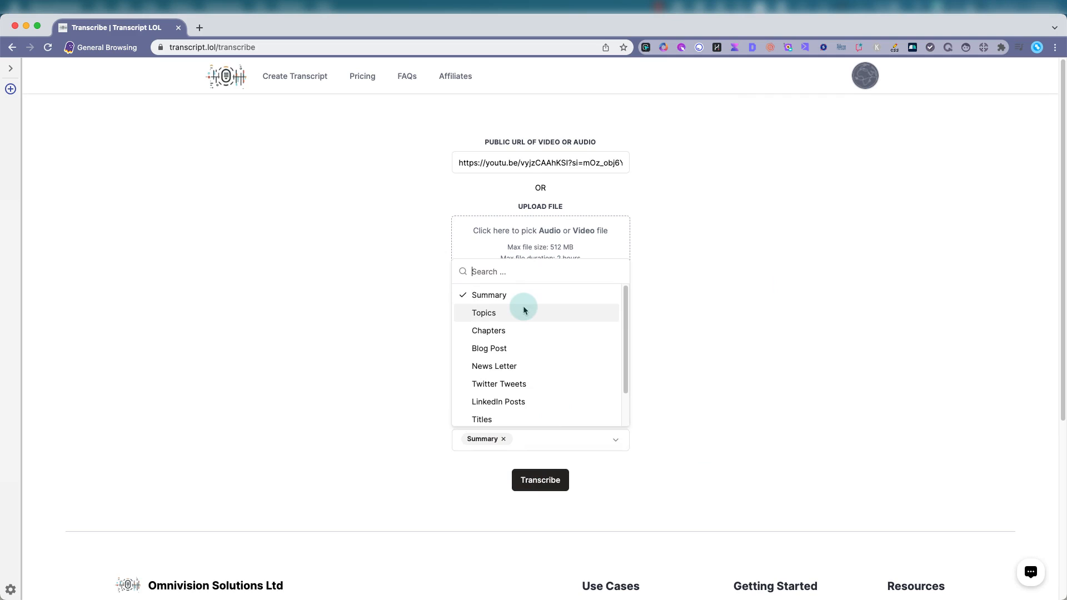
pyautogui.moveTo(527, 302)
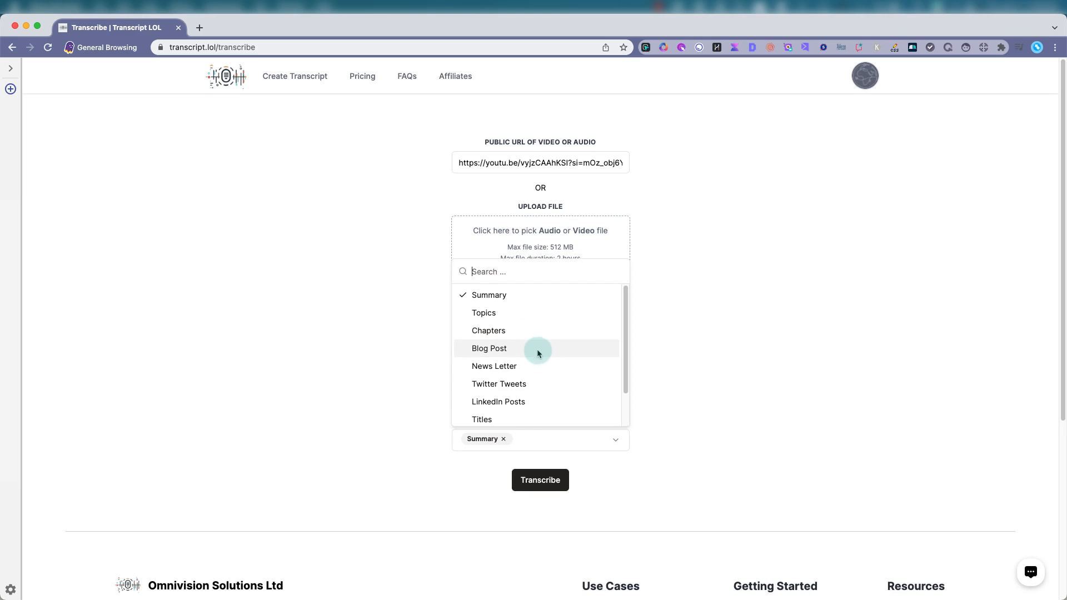
pyautogui.scroll(-3)
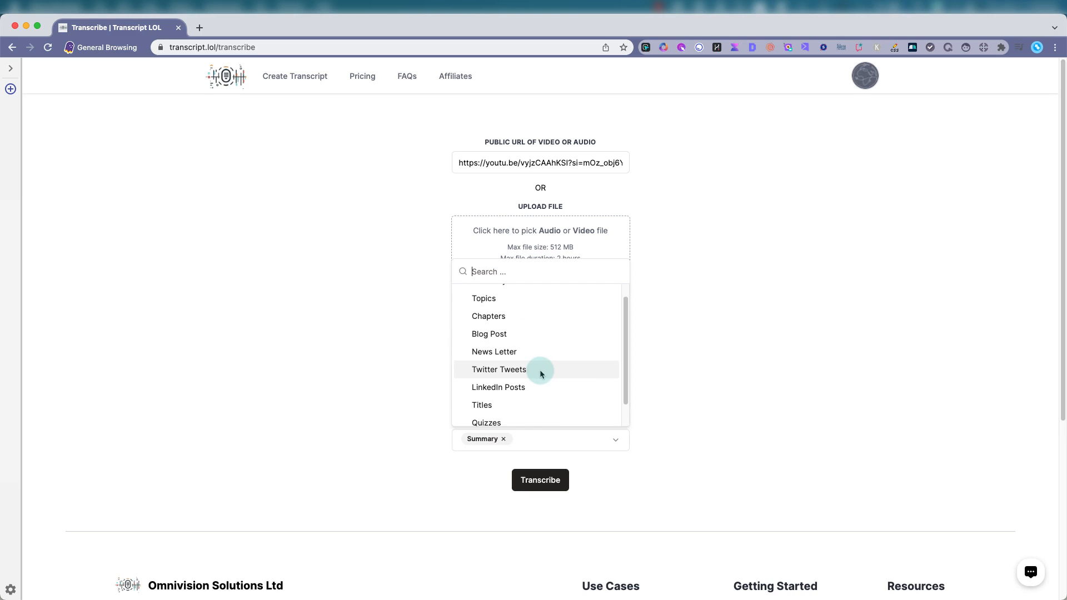
pyautogui.moveTo(542, 387)
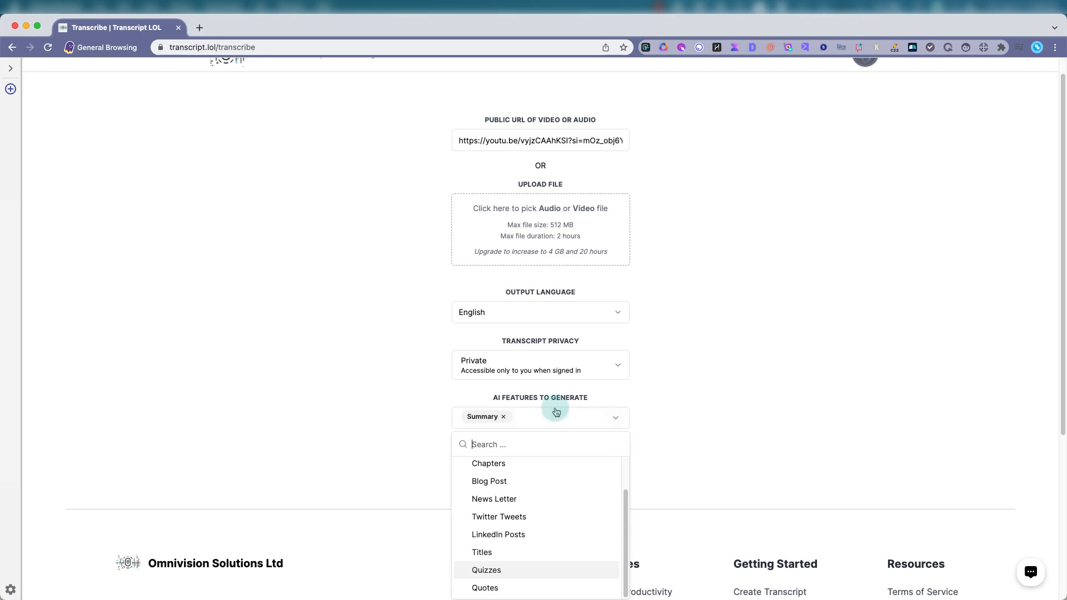
pyautogui.click(489, 482)
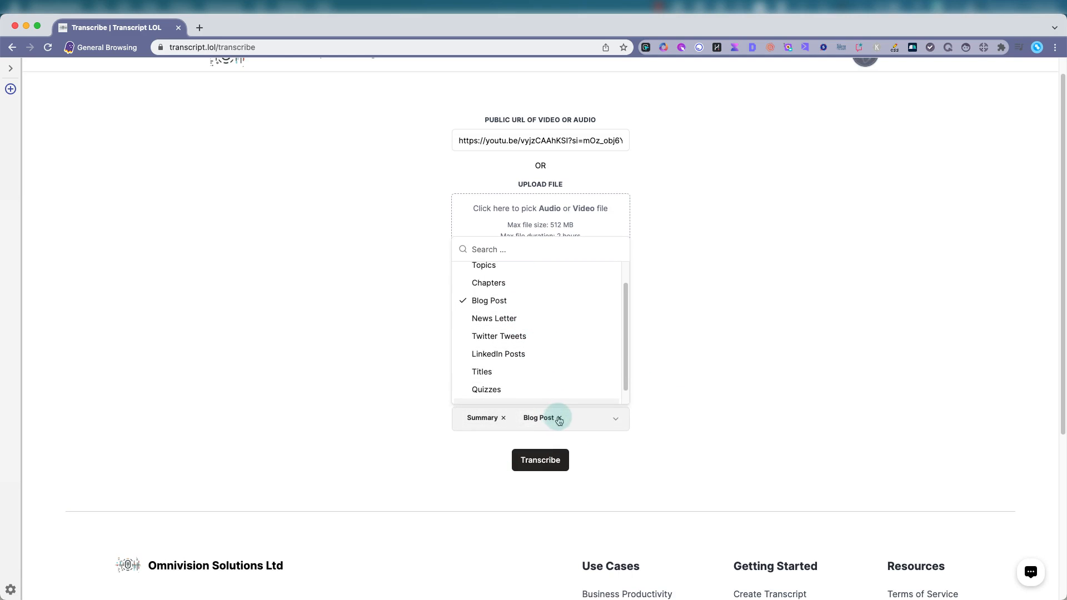
pyautogui.click(559, 420)
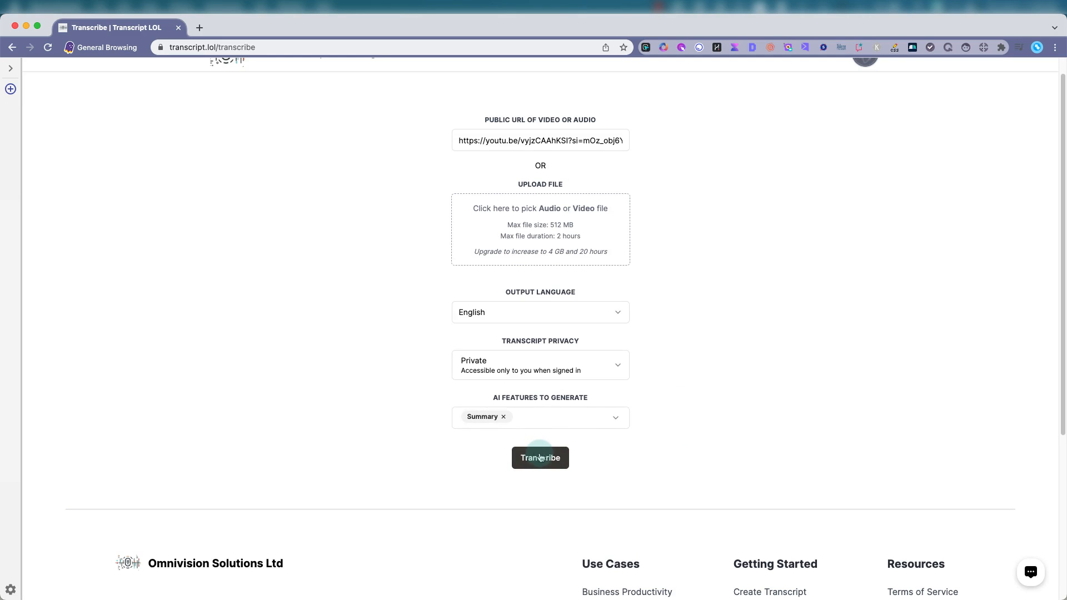
pyautogui.moveTo(511, 440)
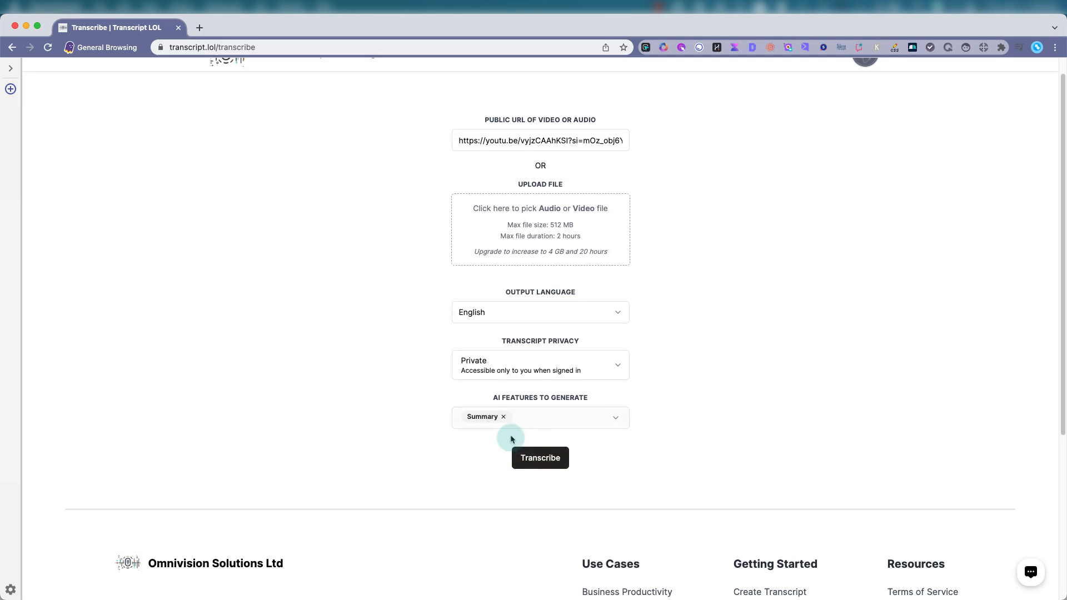
pyautogui.click(541, 459)
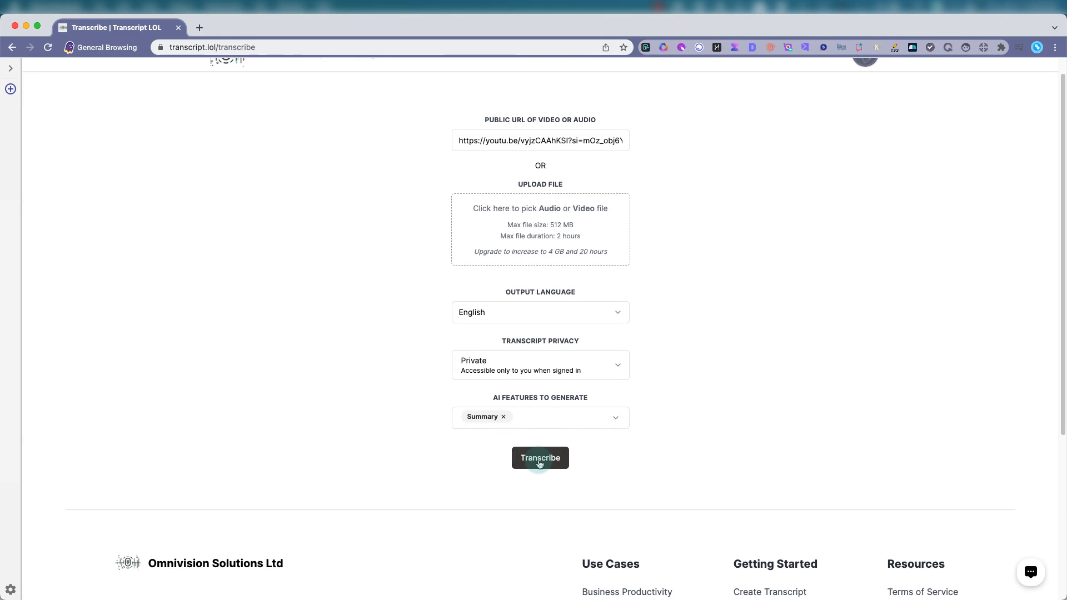
pyautogui.click(540, 458)
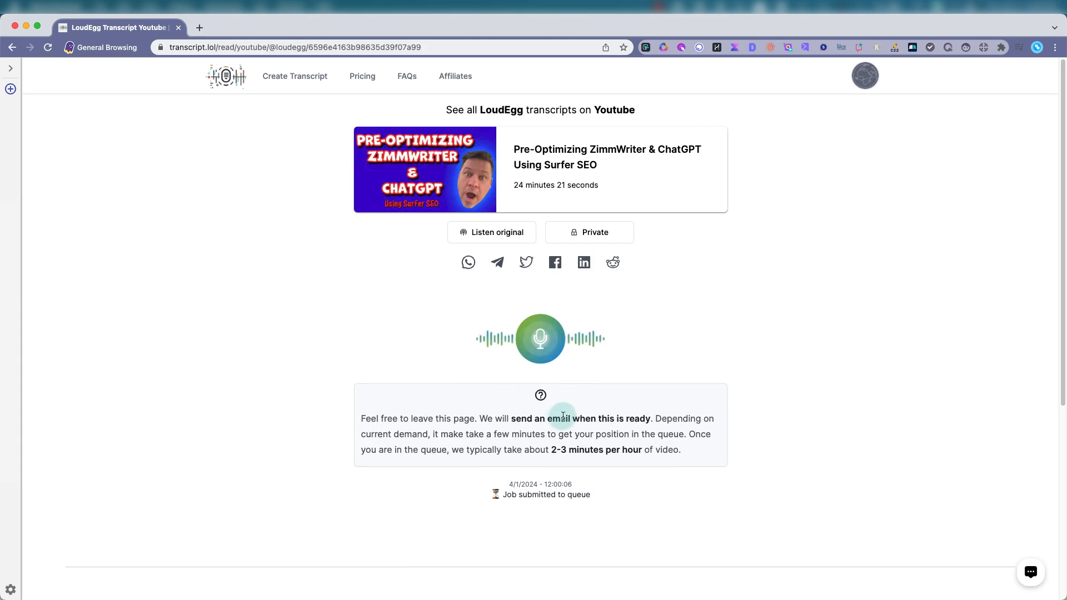
pyautogui.moveTo(598, 420)
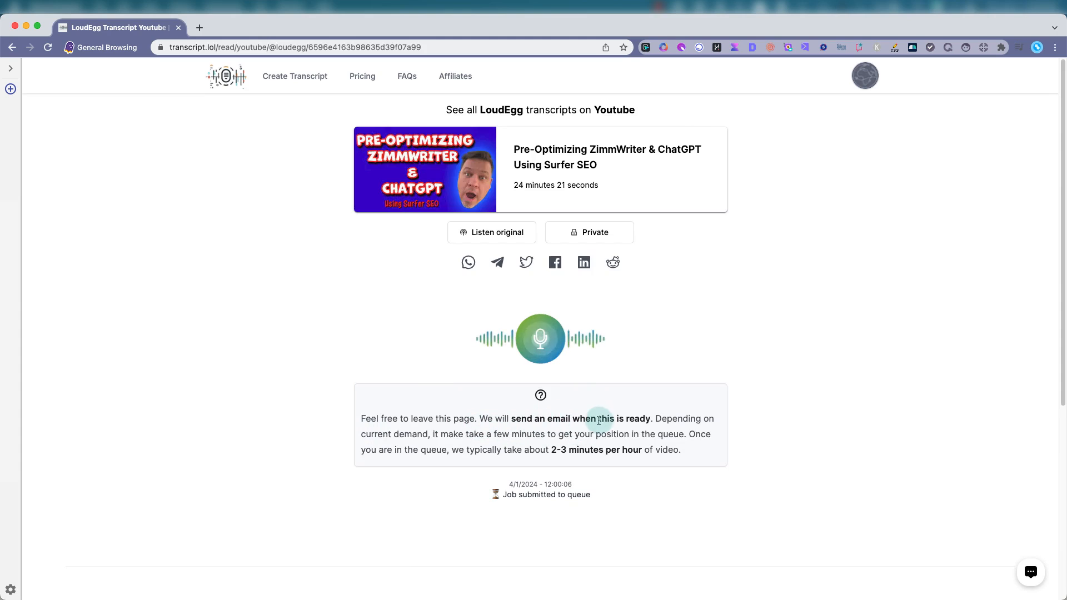
pyautogui.moveTo(654, 413)
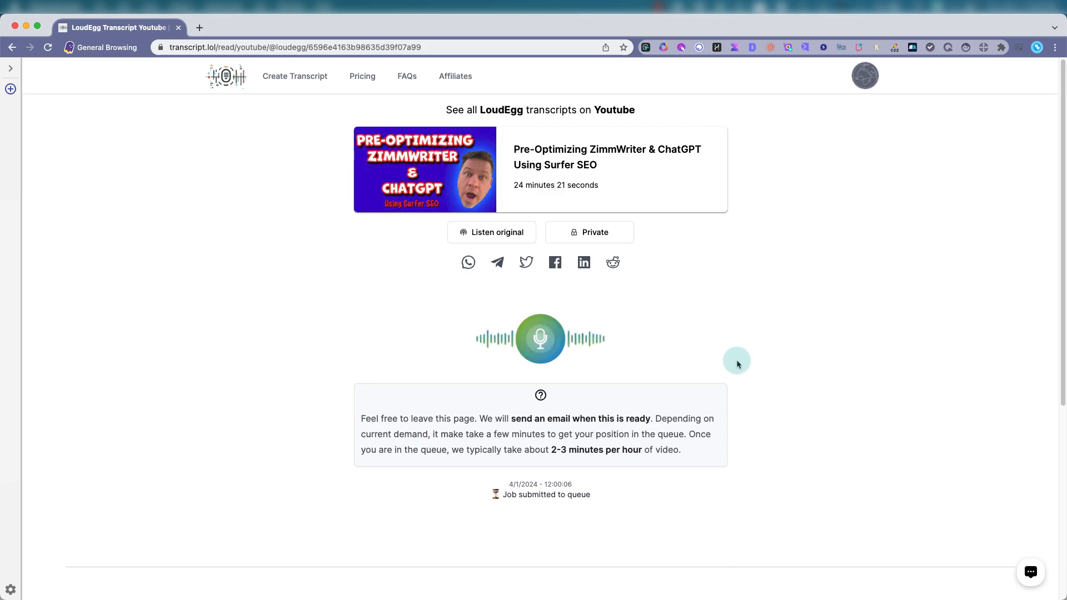
pyautogui.moveTo(726, 341)
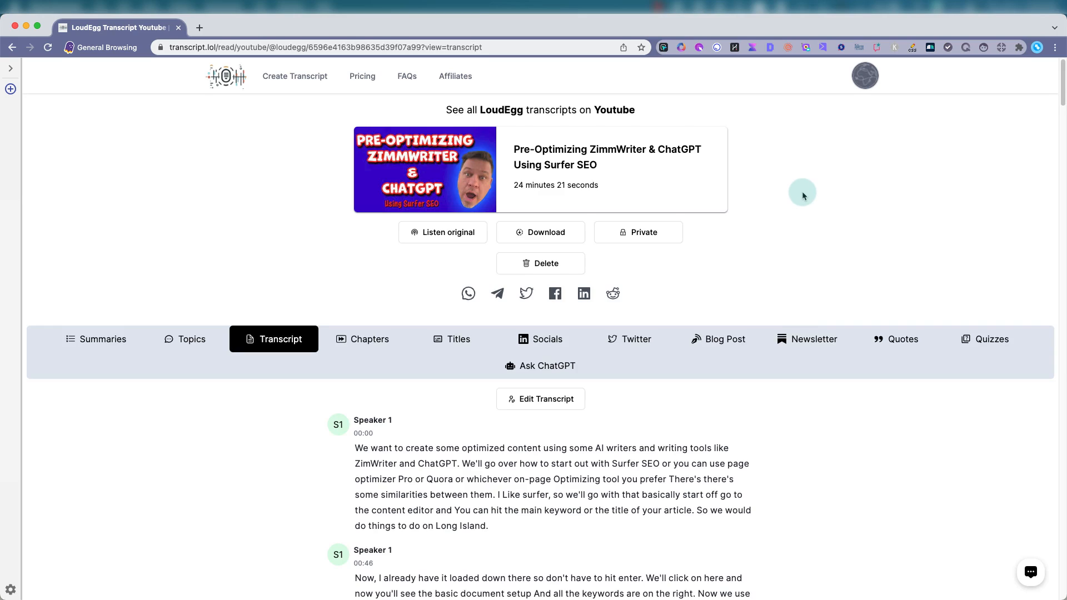
pyautogui.moveTo(727, 324)
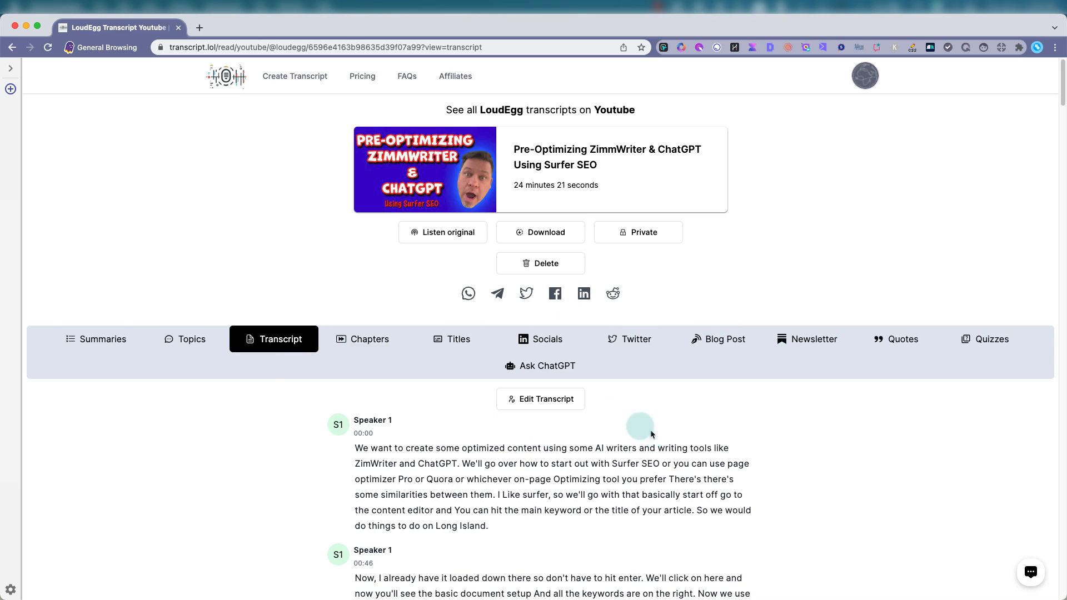
# - Scroll through the finished Surfer SEO transcript's timestamped Speaker 1 paragraphs
pyautogui.scroll(-3)
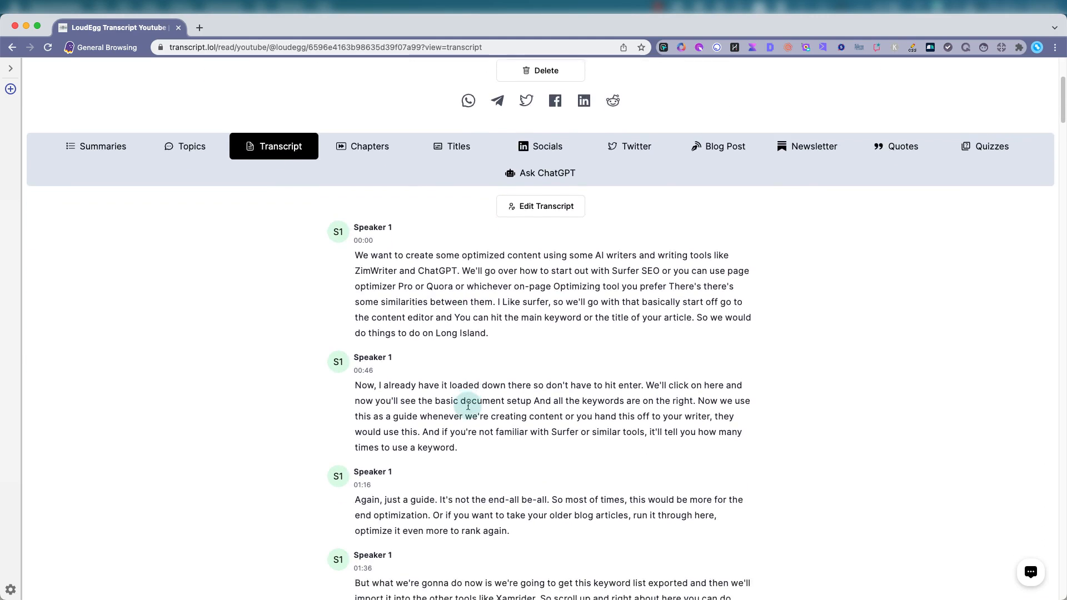
pyautogui.scroll(-3)
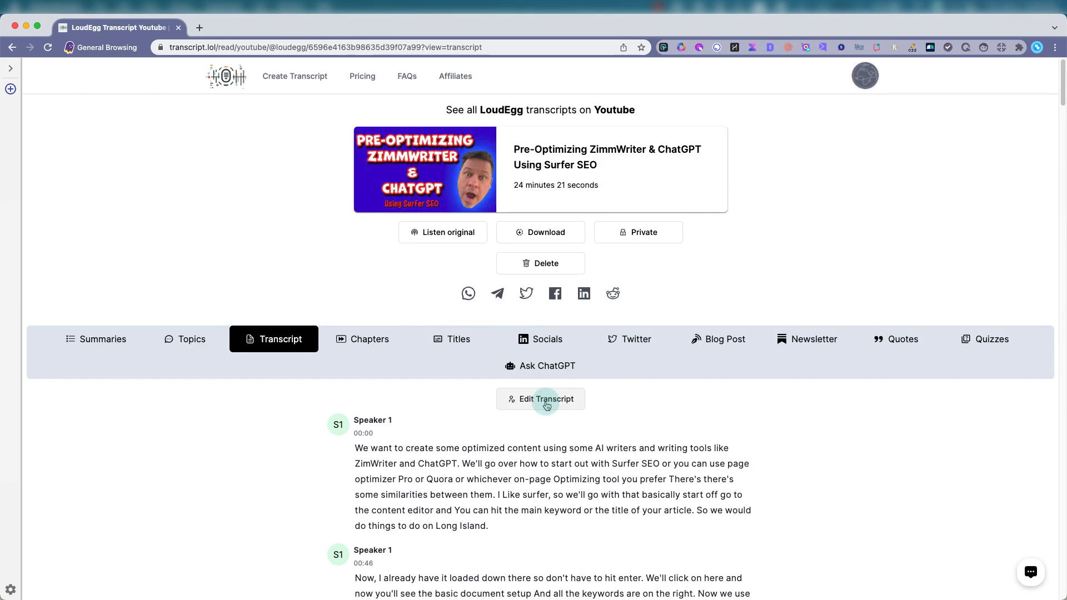
pyautogui.moveTo(79, 365)
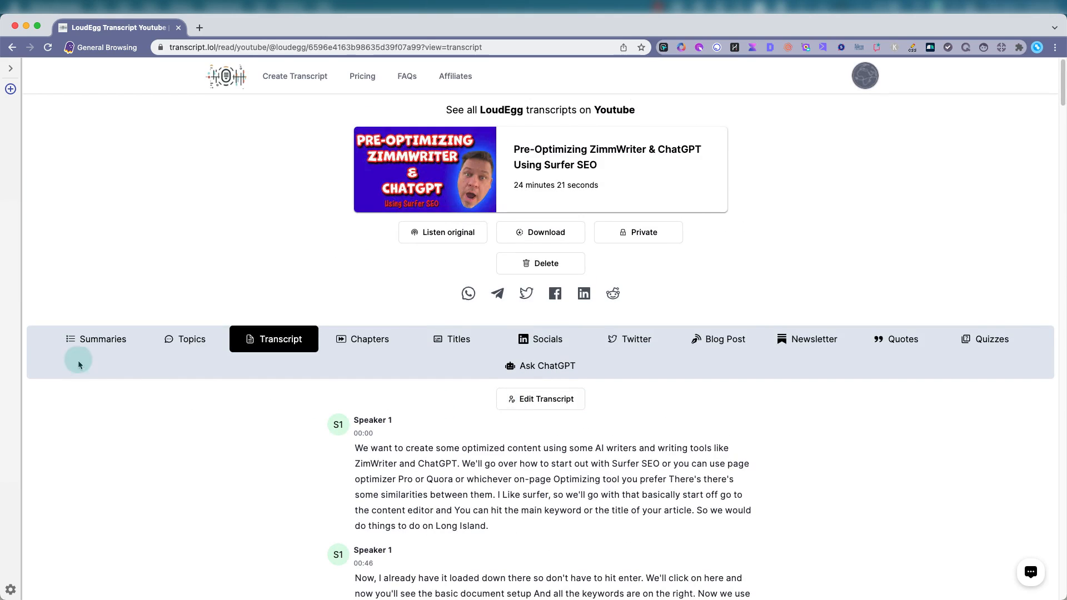
# - View the video summary and expand the detailed ten-minute segment summaries starting at 00:00 - 10:01
pyautogui.click(96, 340)
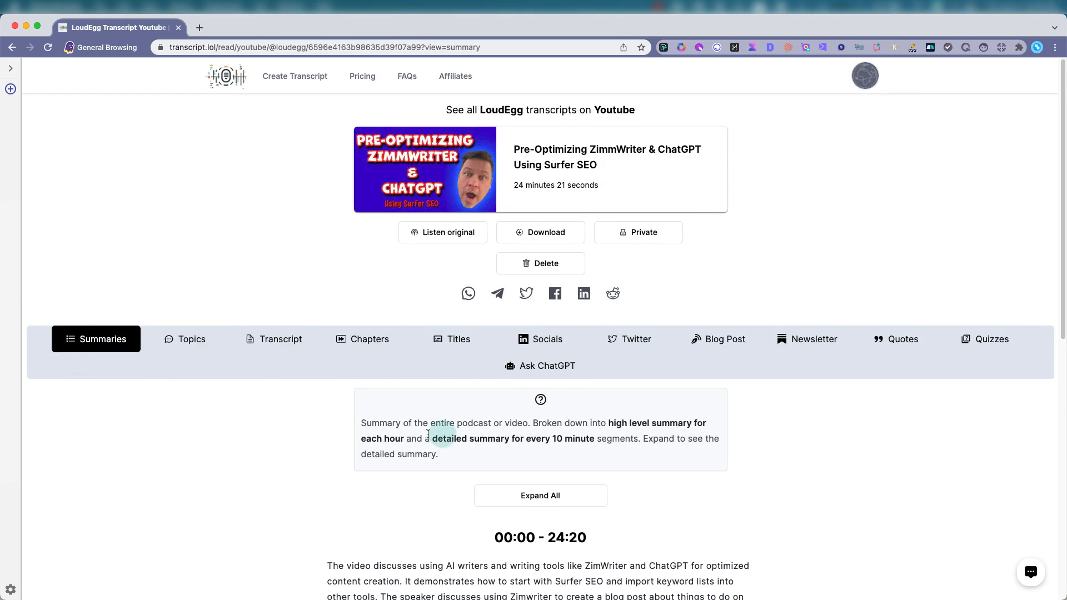
pyautogui.scroll(-3)
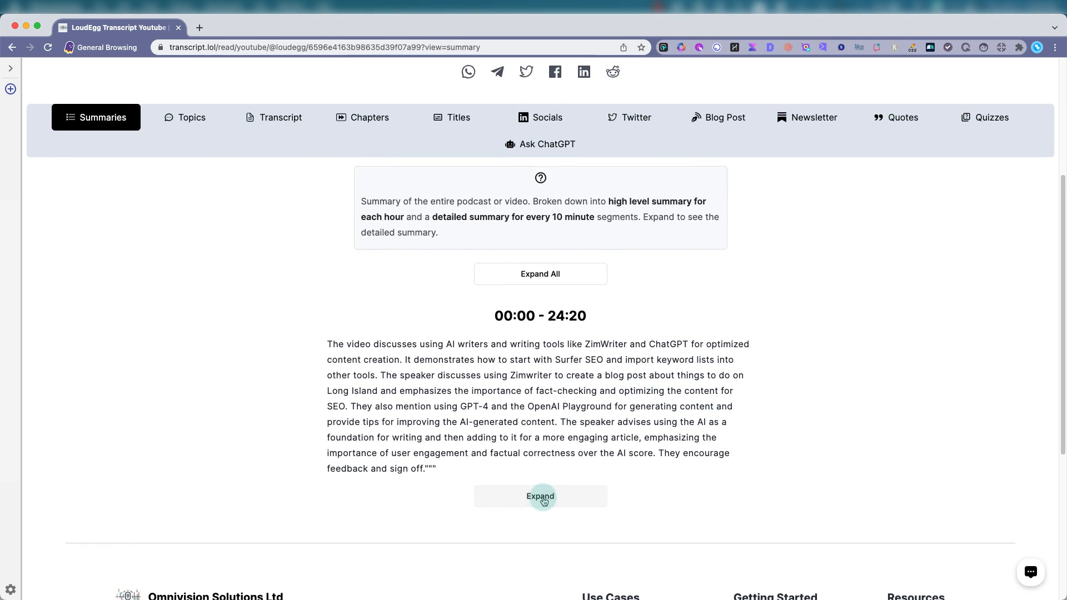
pyautogui.click(541, 496)
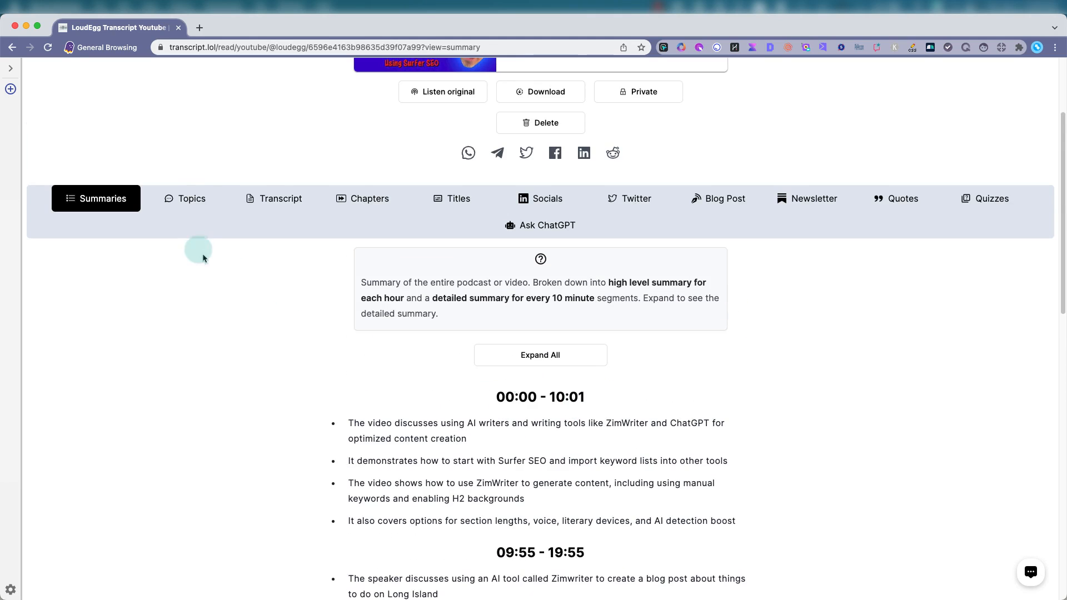
pyautogui.moveTo(192, 198)
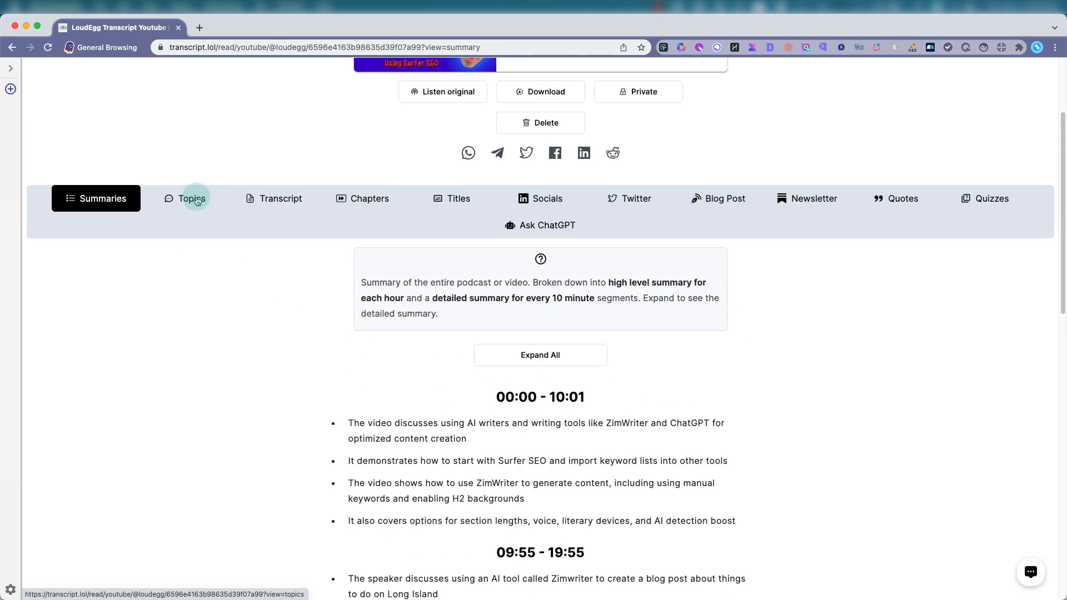
# - Review the ungenerated Topics section and its Generate Topics button costing about 2.44 minutes
pyautogui.click(191, 198)
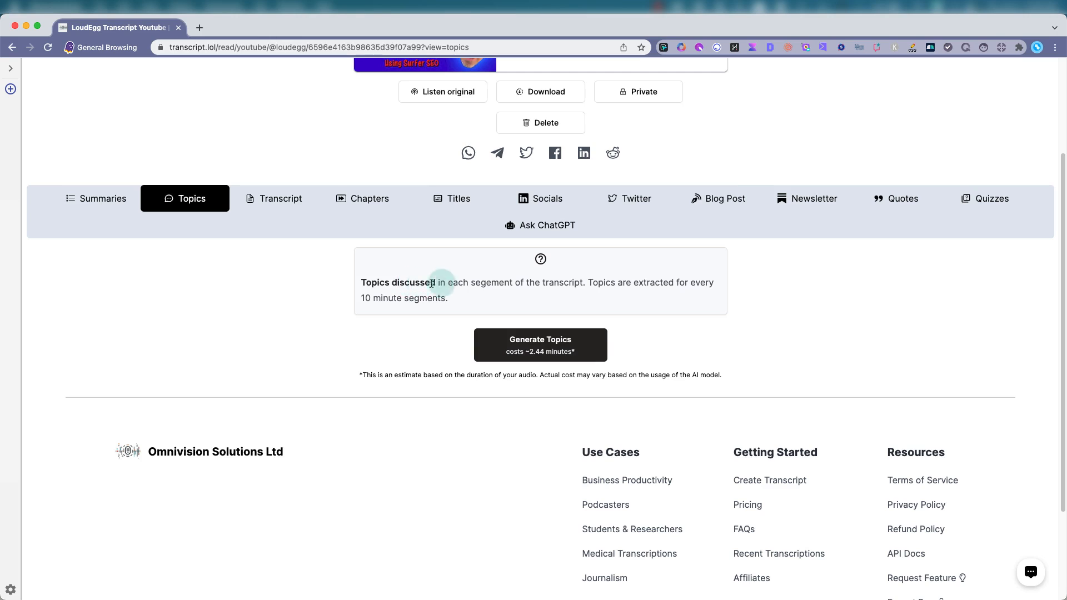
pyautogui.moveTo(647, 286)
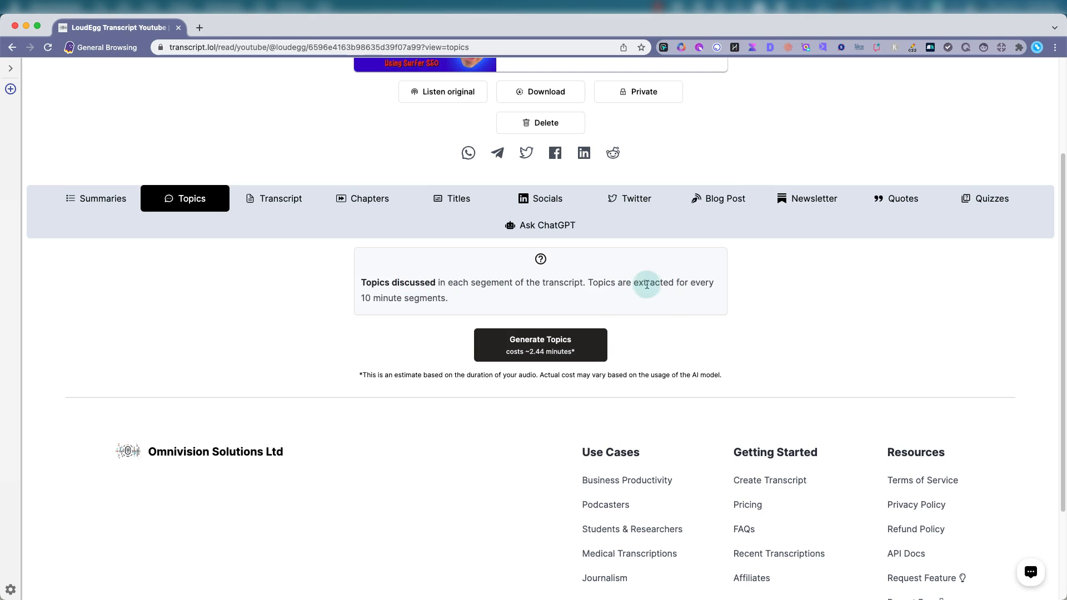
pyautogui.moveTo(482, 312)
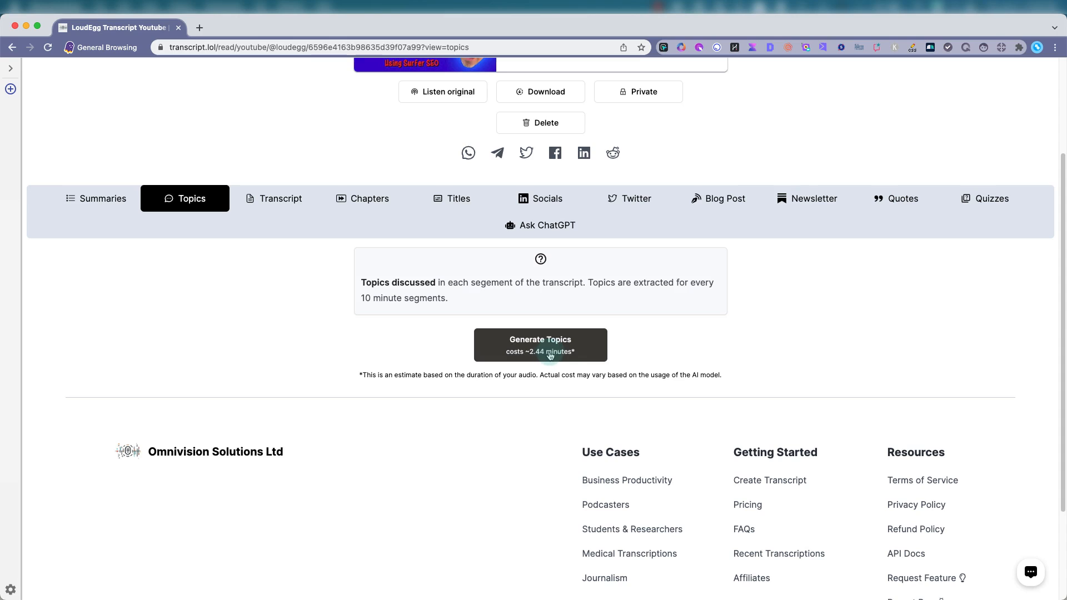
pyautogui.moveTo(623, 347)
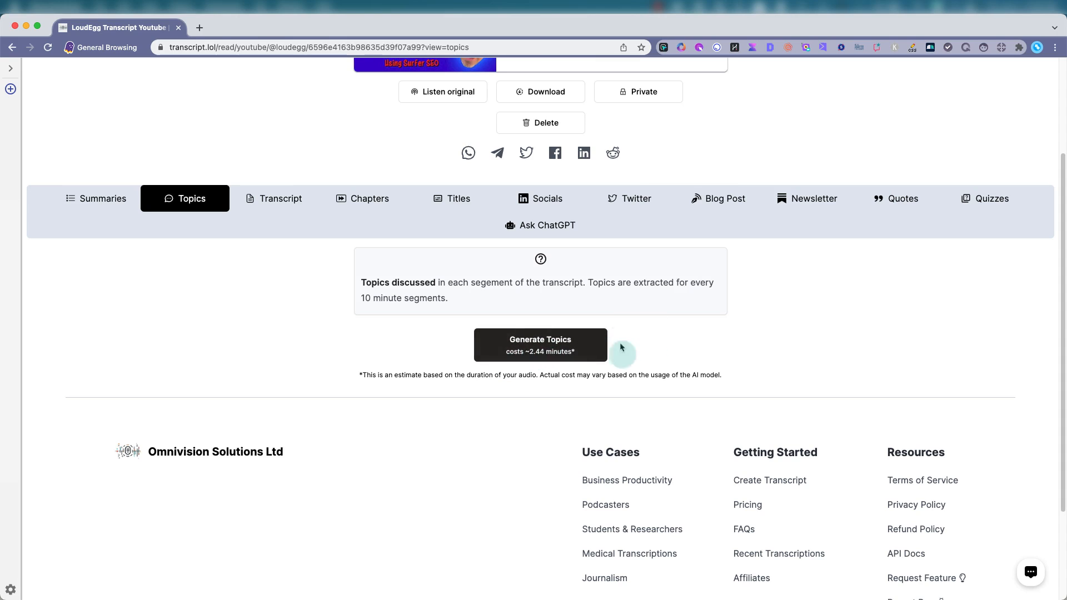
pyautogui.click(540, 354)
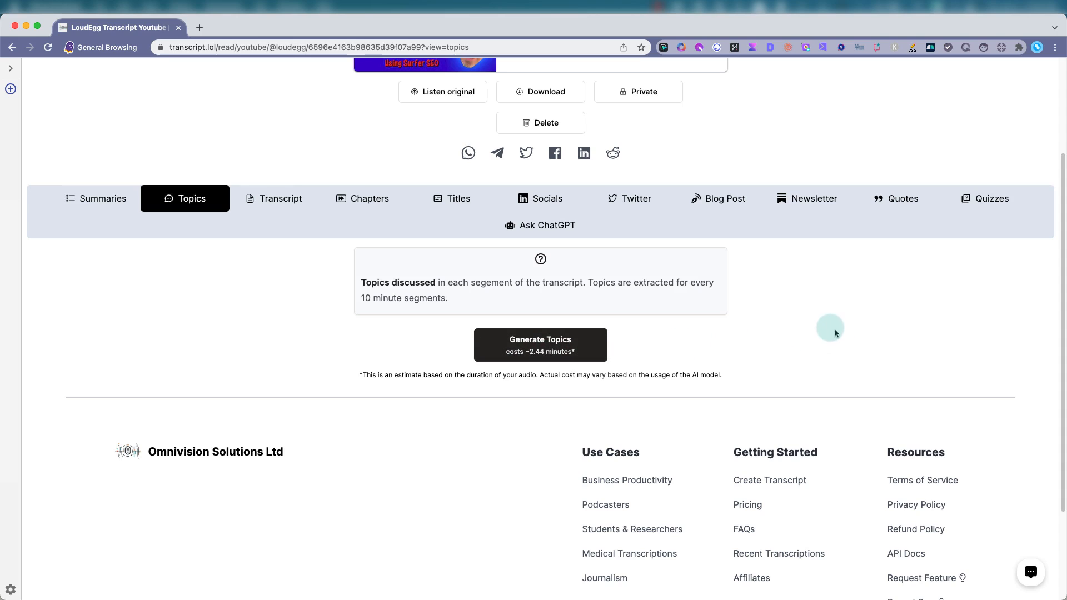
pyautogui.moveTo(826, 325)
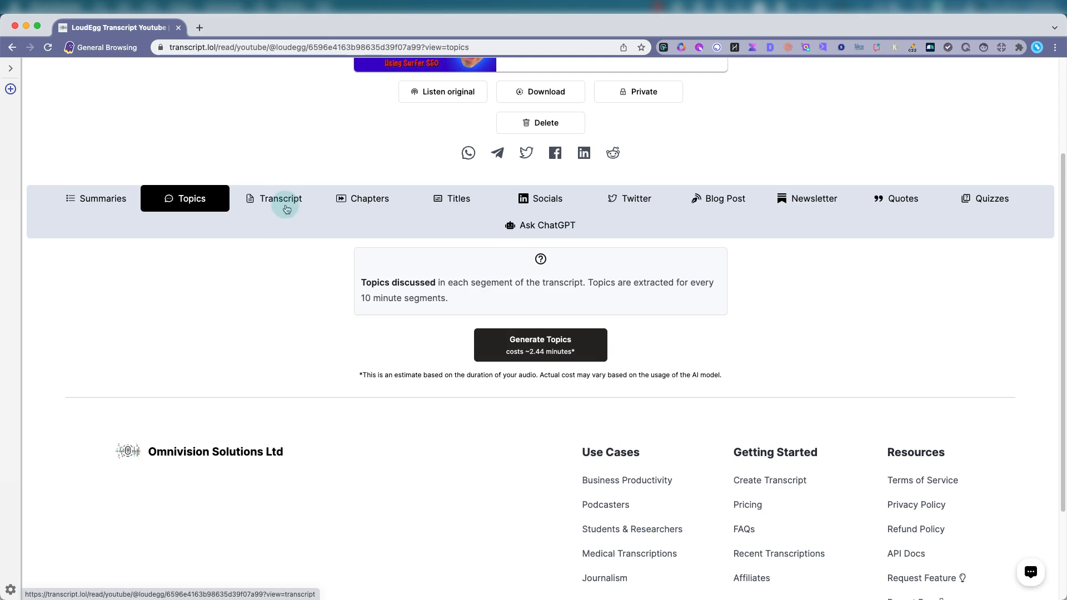
# - Browse the Transcript and Chapters sections, then land on the ungenerated Titles section
pyautogui.click(281, 198)
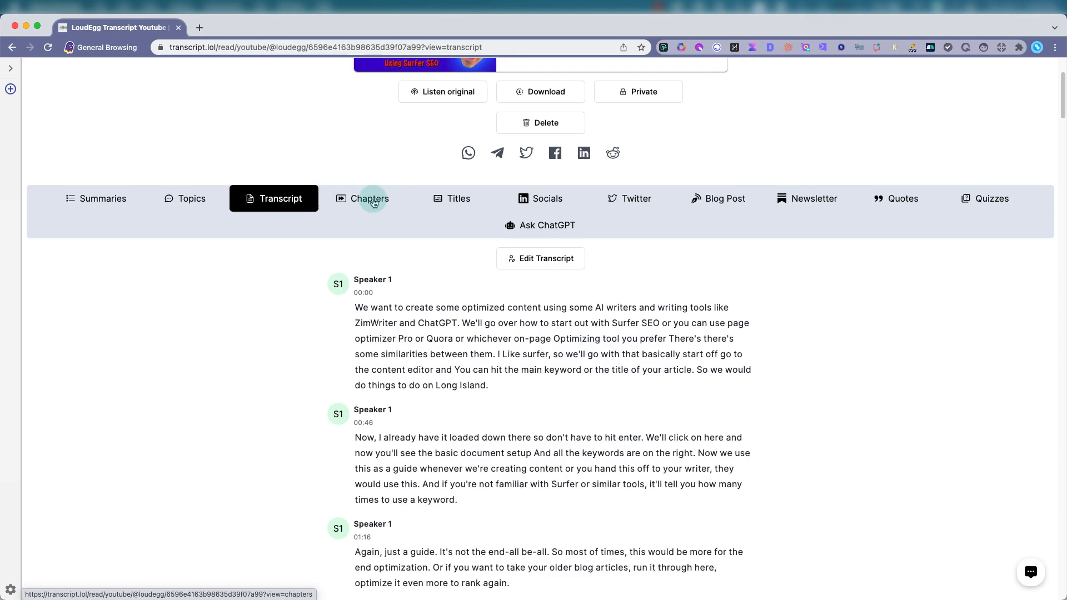
pyautogui.click(370, 198)
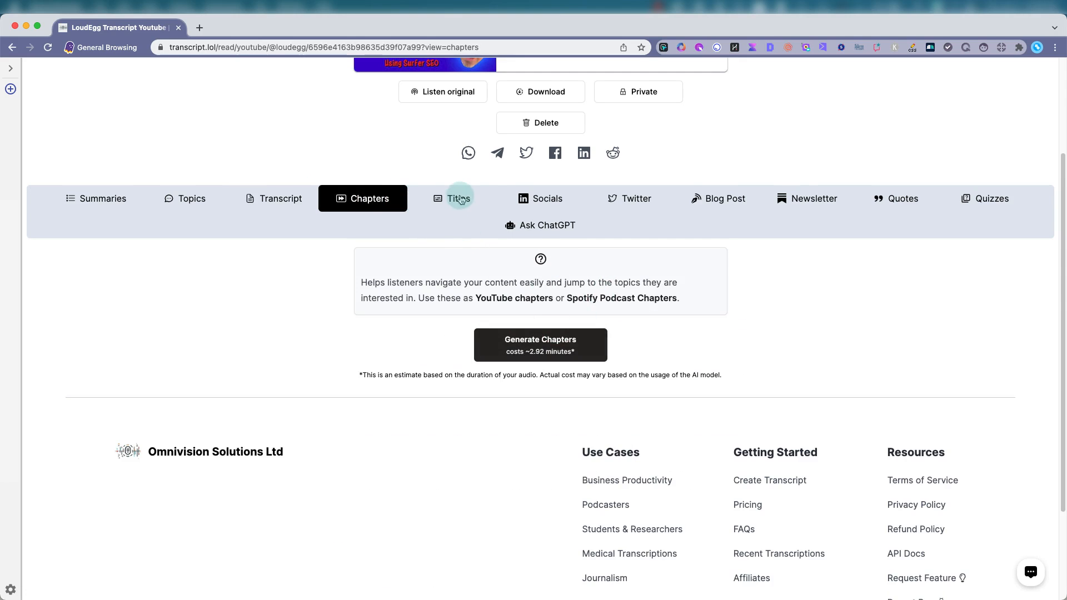
pyautogui.click(458, 198)
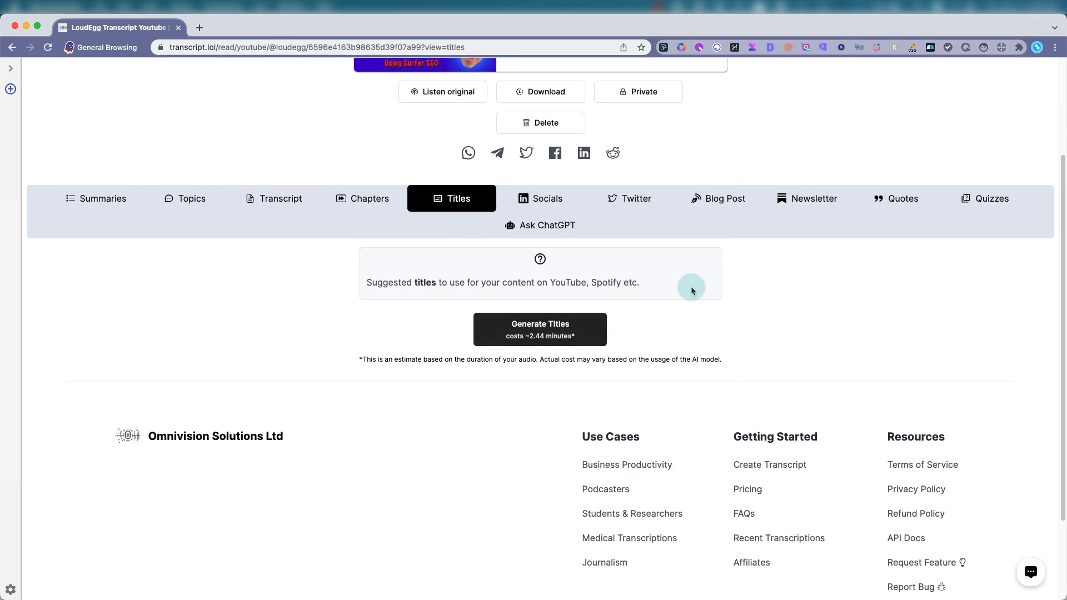
pyautogui.moveTo(482, 316)
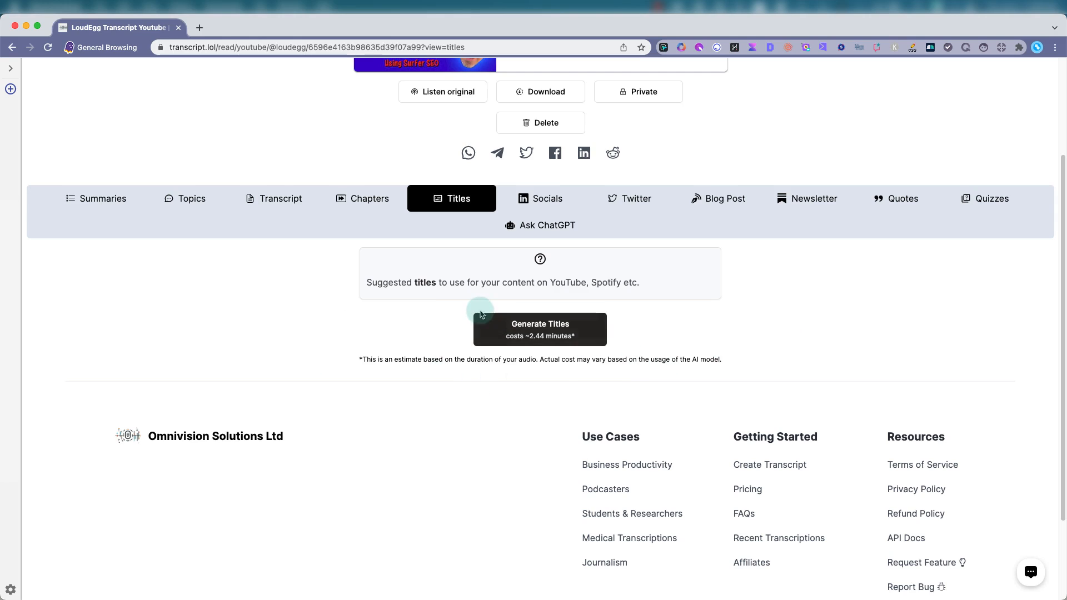
# - Generate five suggested titles, select 'Maximizing Content with AI Tools', and move to LinkedIn post suggestions
pyautogui.click(541, 329)
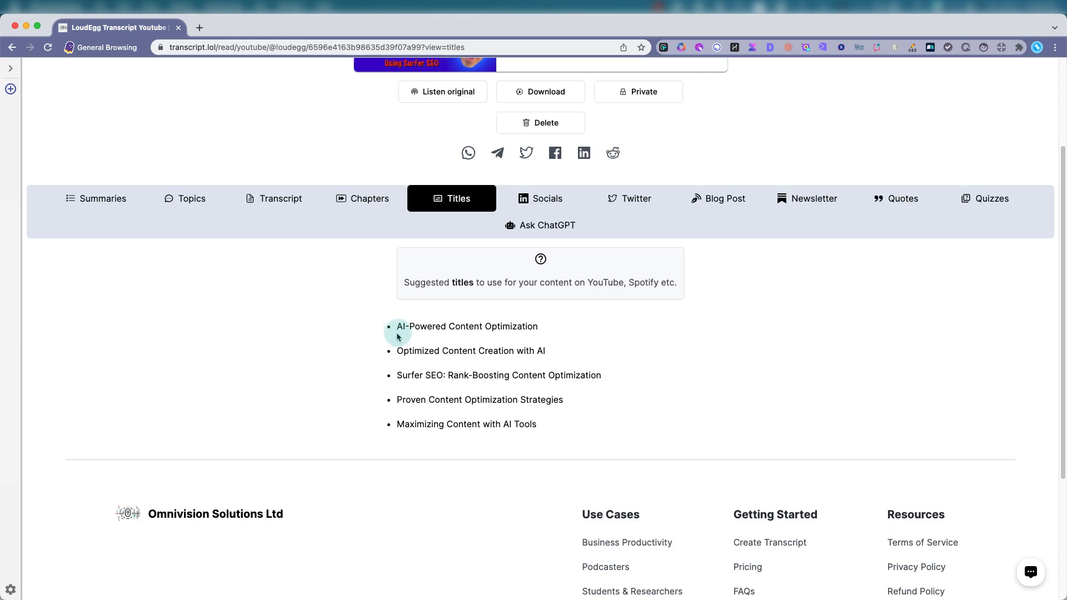
pyautogui.moveTo(417, 364)
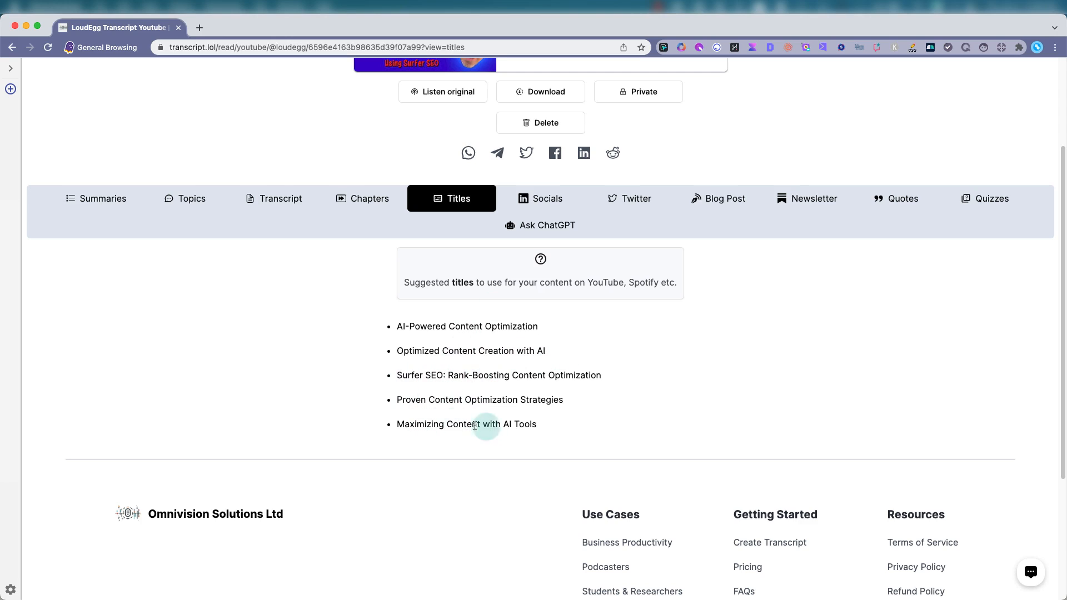
pyautogui.tripleClick(467, 425)
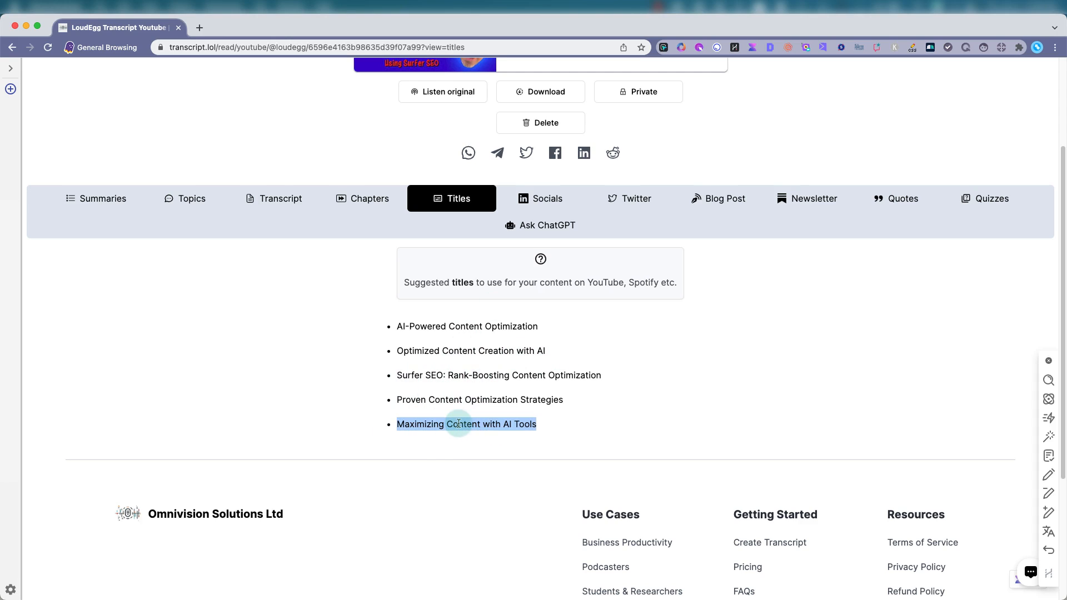
pyautogui.click(541, 198)
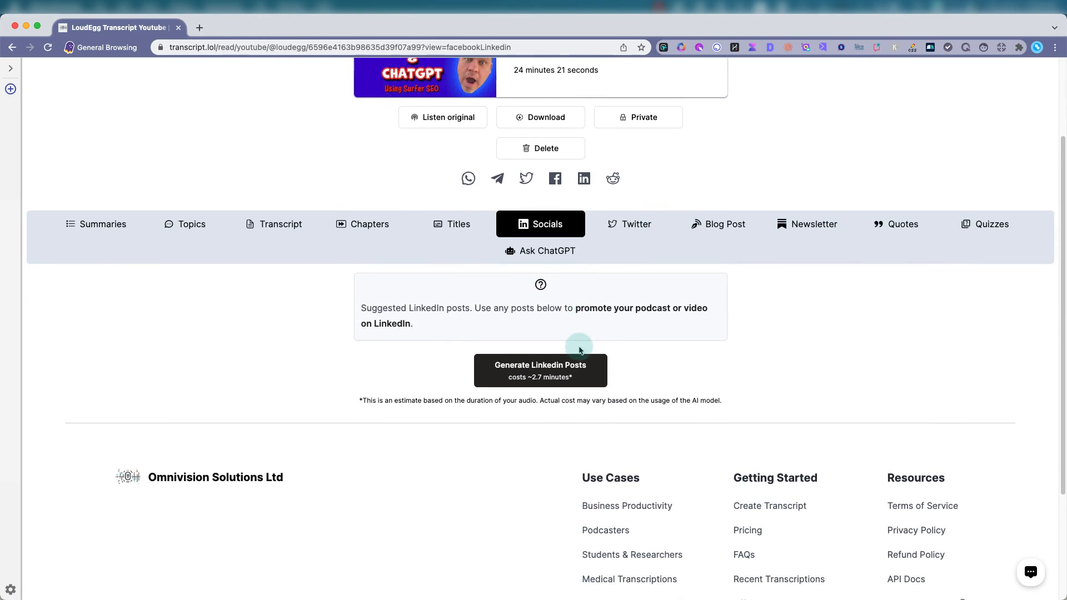
pyautogui.click(541, 372)
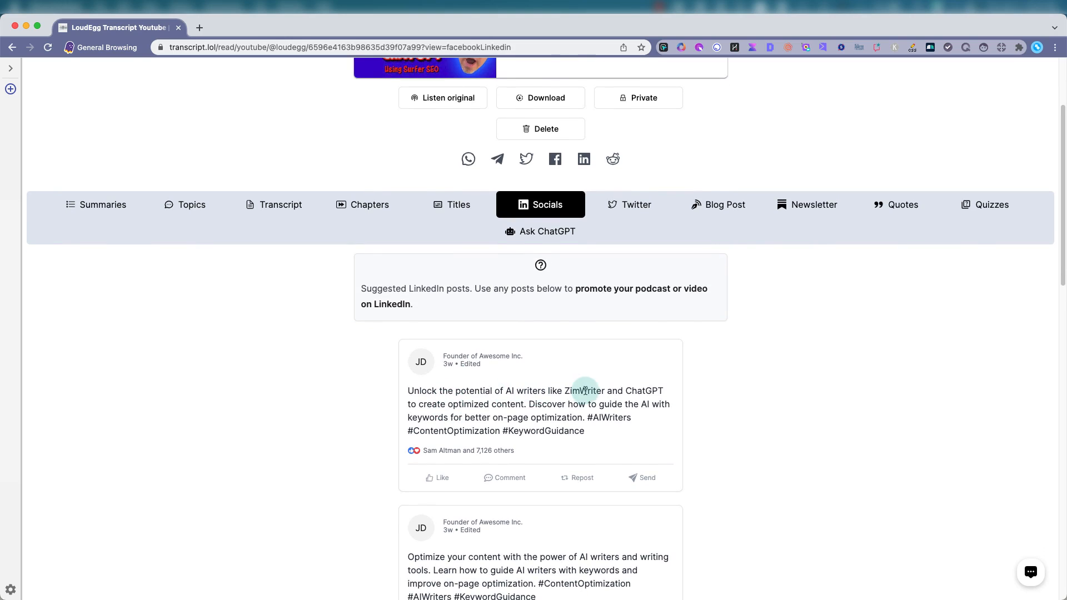
pyautogui.scroll(-3)
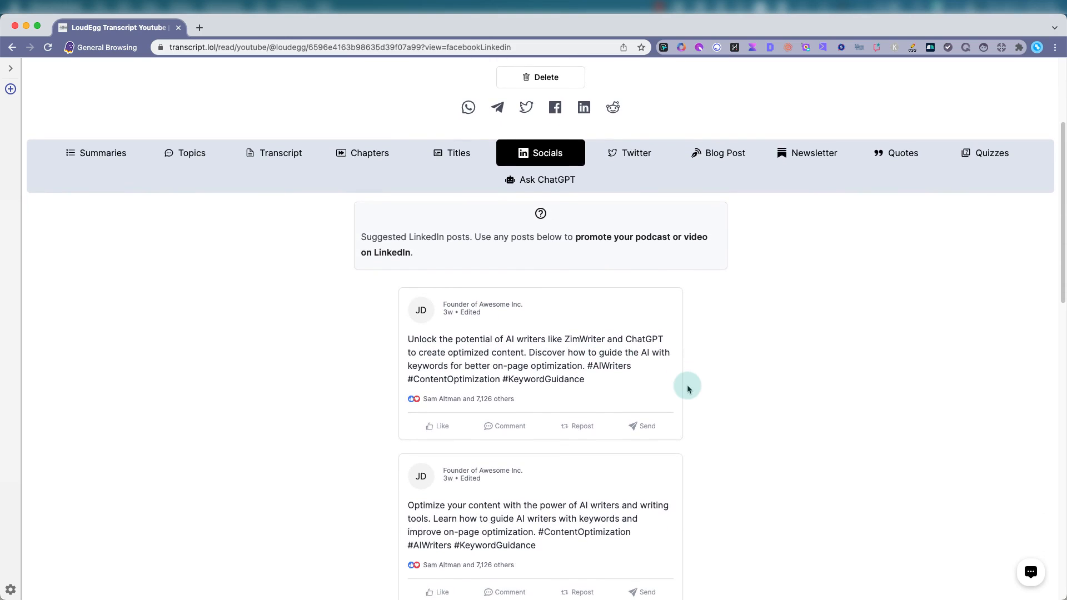
pyautogui.scroll(-3)
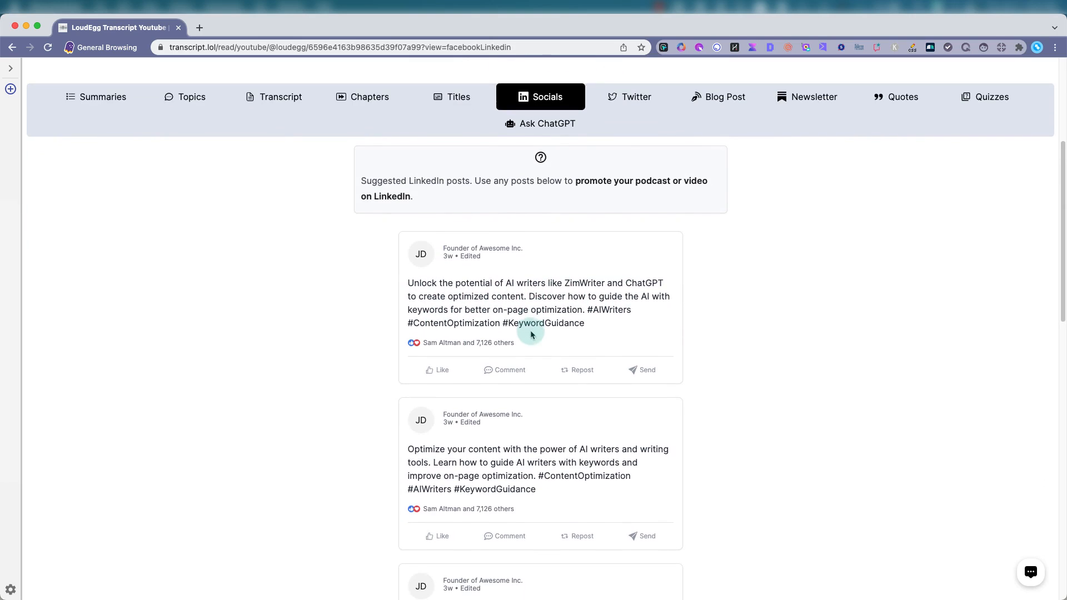
pyautogui.scroll(-3)
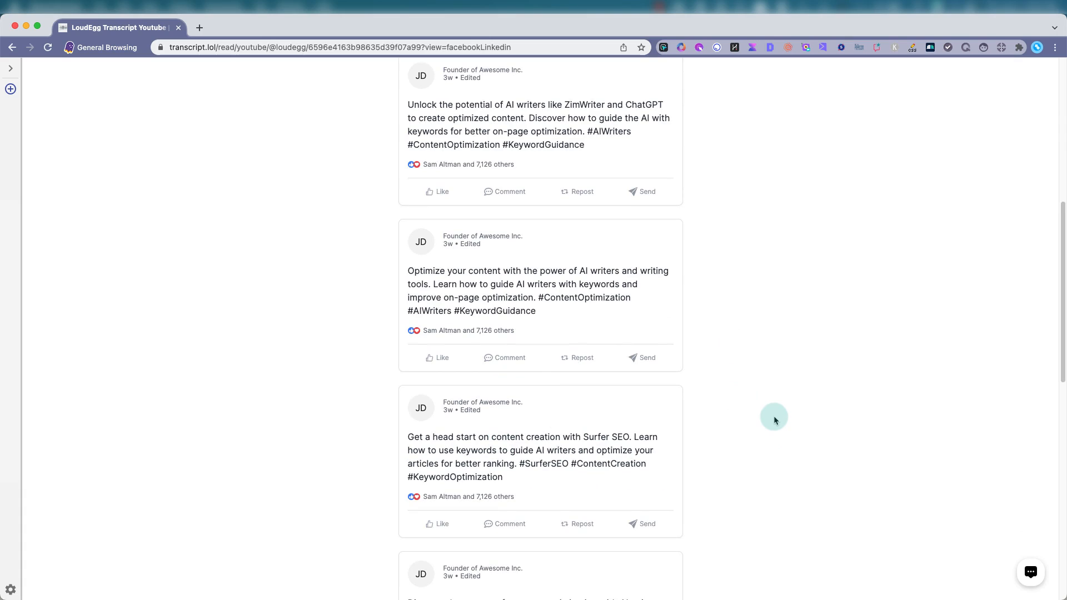
pyautogui.scroll(-3)
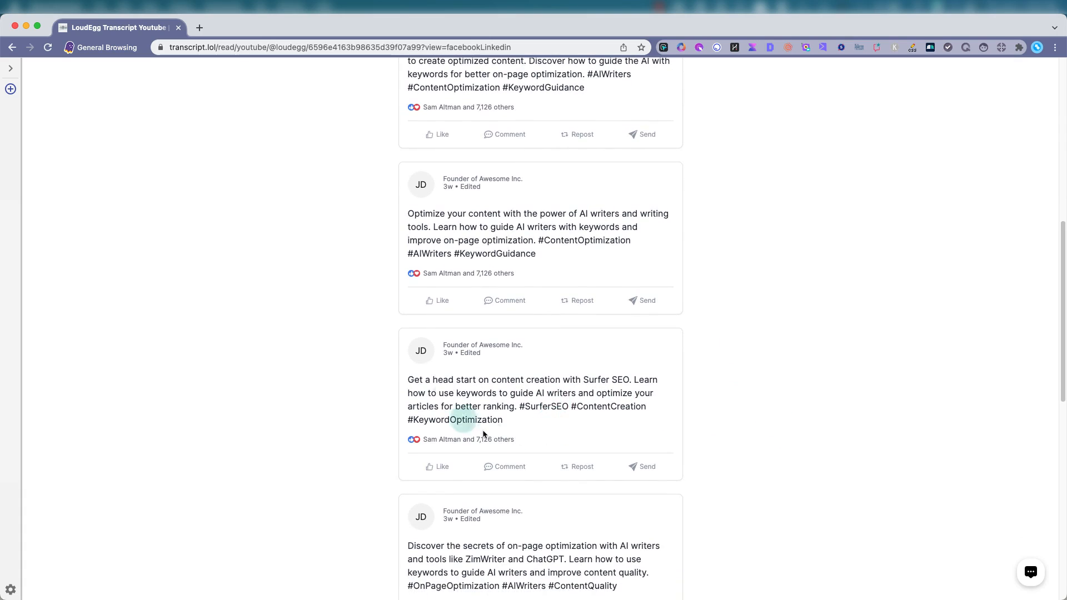
pyautogui.moveTo(762, 375)
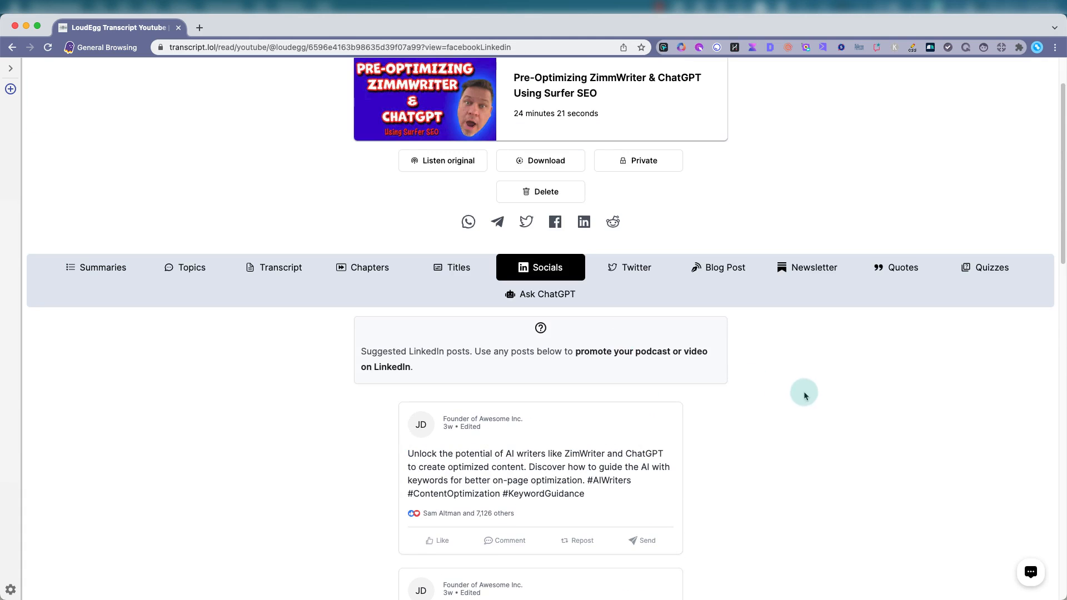
# - Check the Twitter suggestions, then set the blog post custom prompt to 'Write a funny blog post'
pyautogui.click(629, 267)
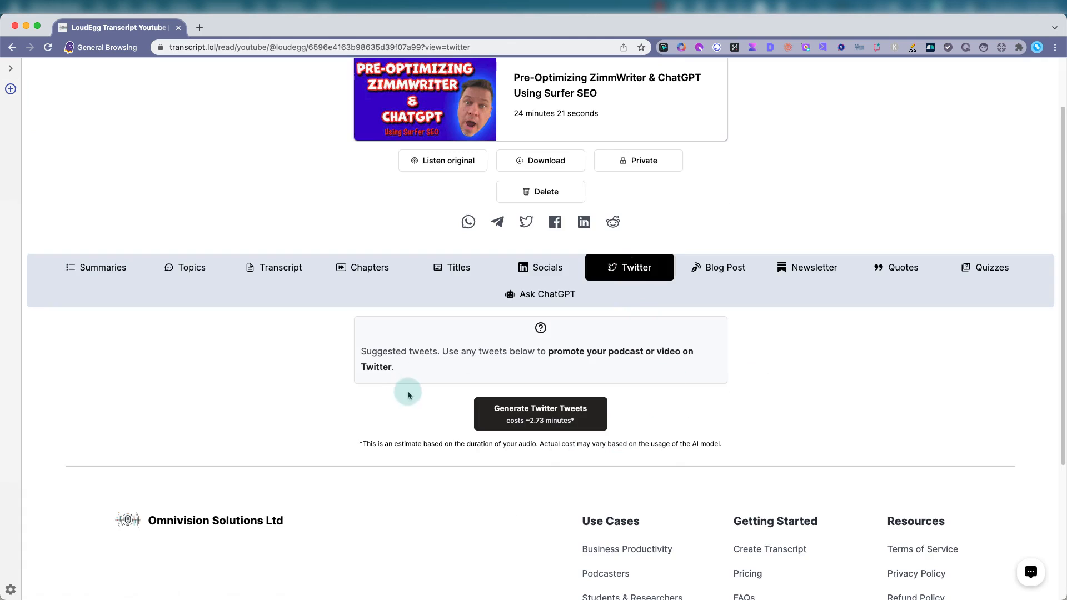
pyautogui.click(726, 267)
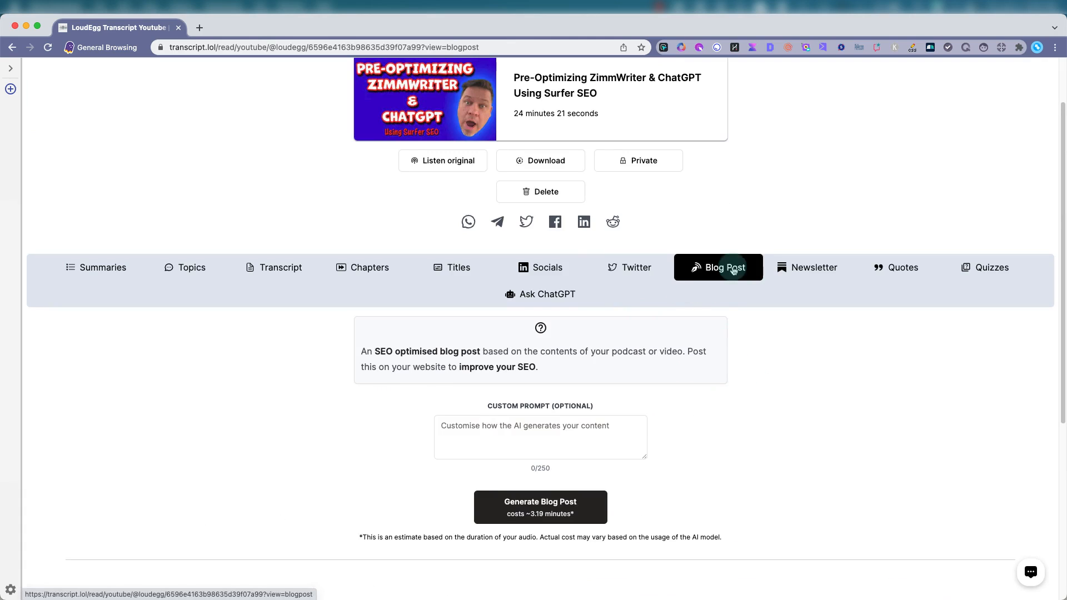
pyautogui.scroll(-3)
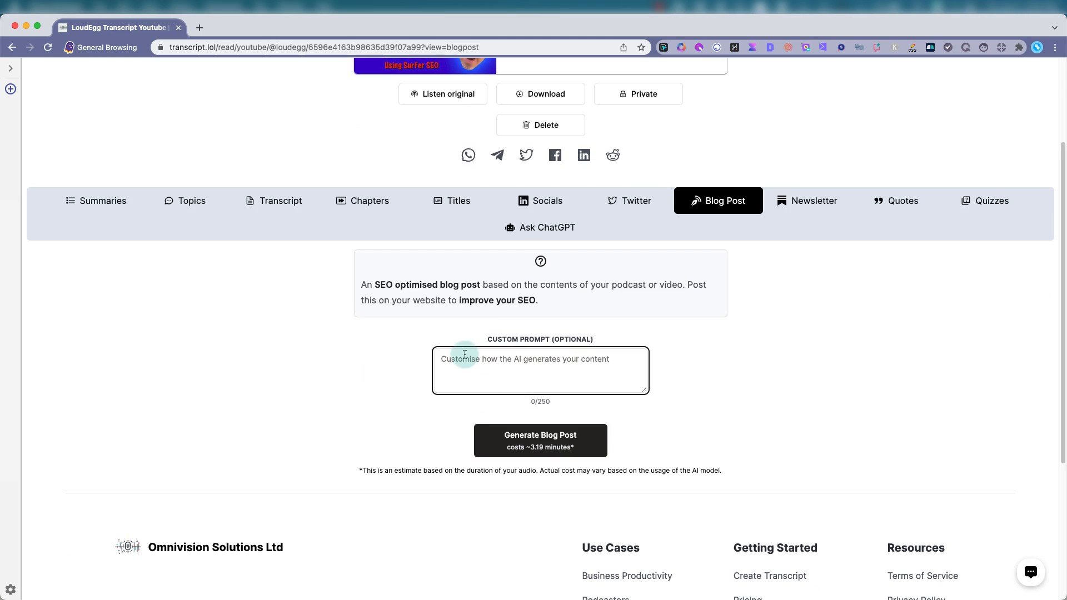
pyautogui.write('Write a funny')
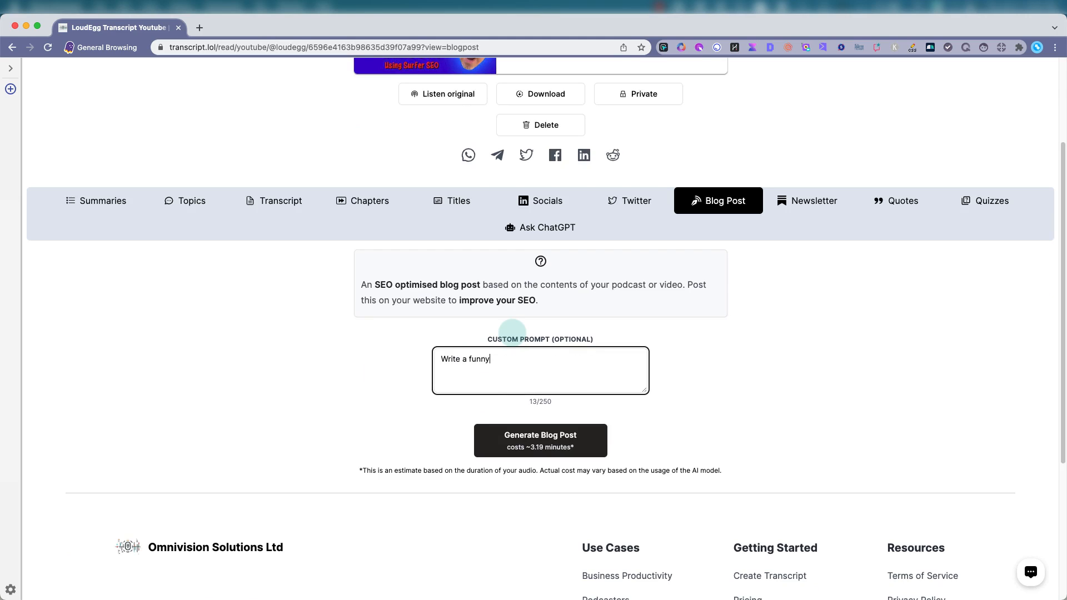
pyautogui.write('blog post')
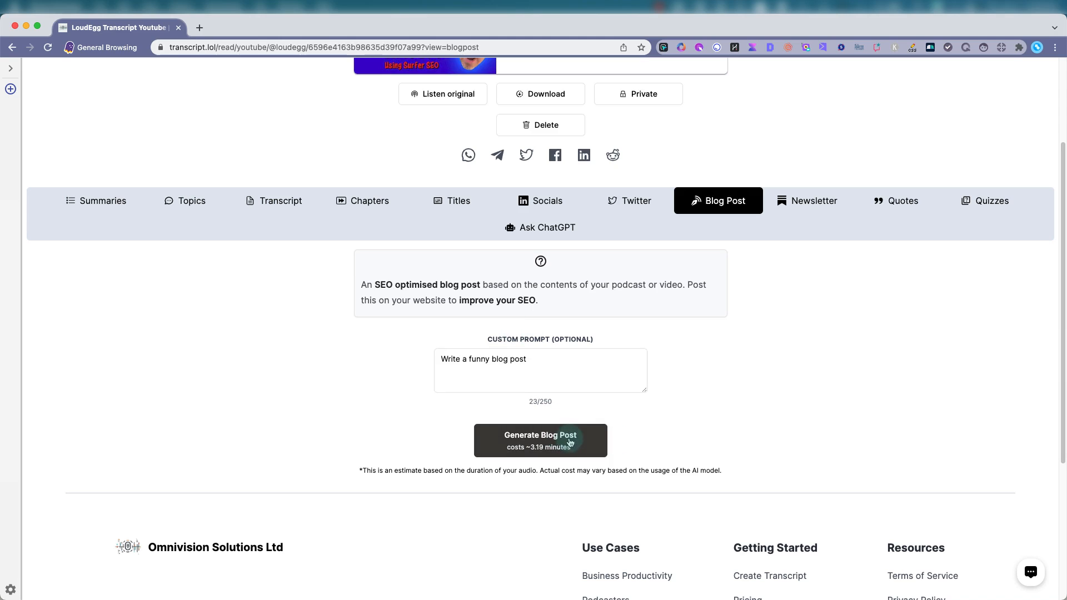
# - Generate the humorous blog post 'The Ultimate Guide to Using AI Writers for SEO Optimization' and read through it
pyautogui.click(540, 440)
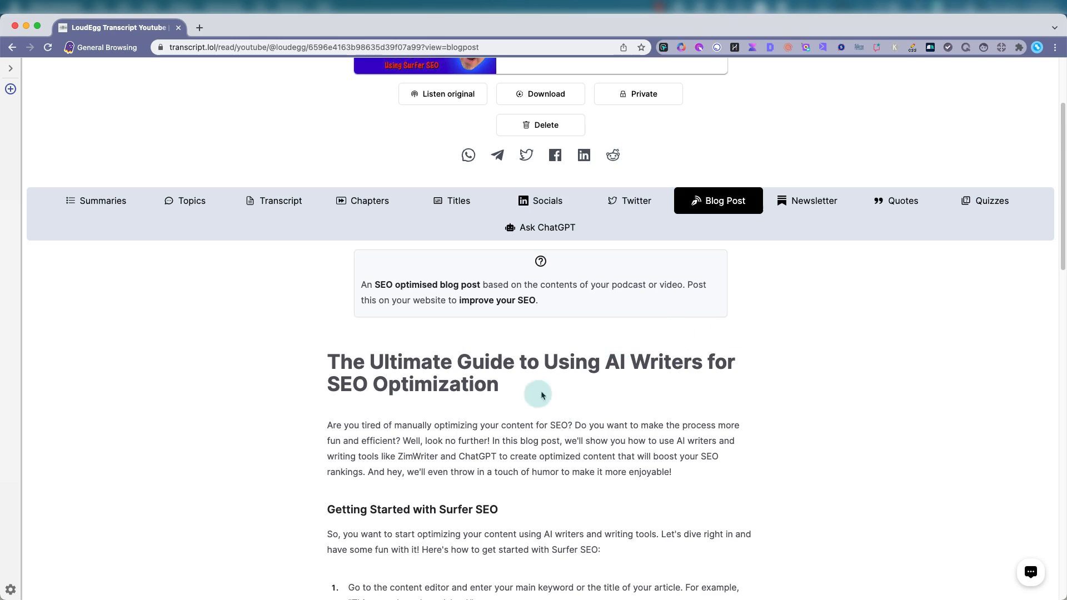
pyautogui.scroll(-3)
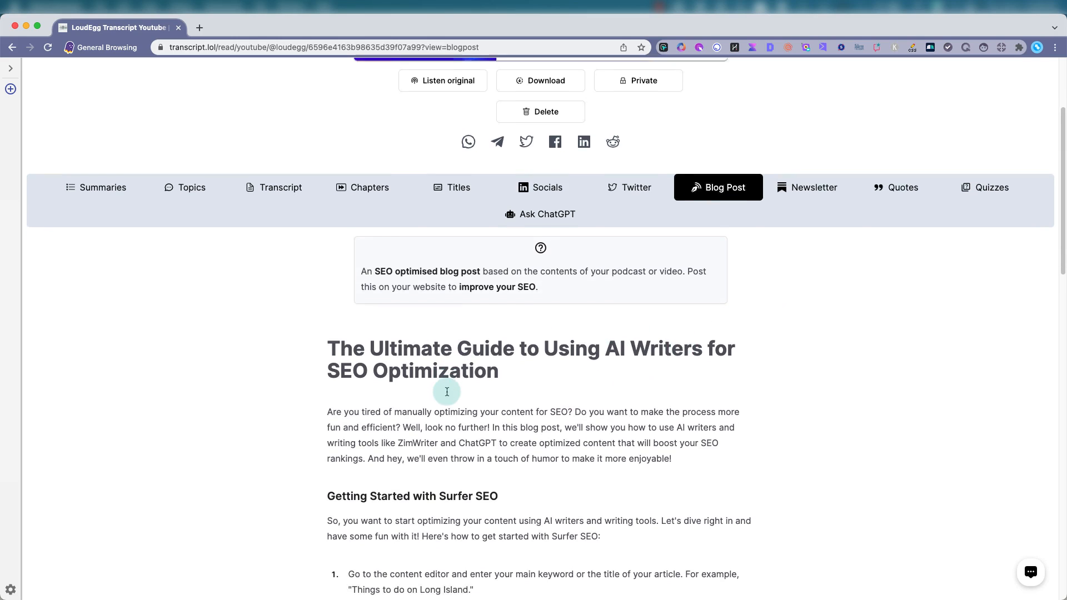
pyautogui.scroll(-3)
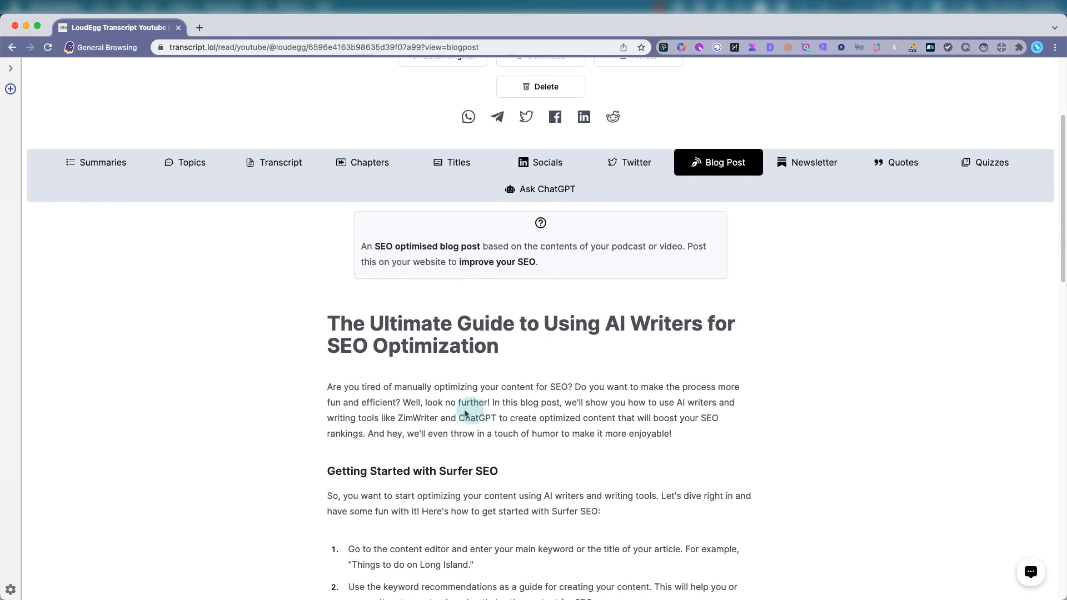
pyautogui.scroll(-3)
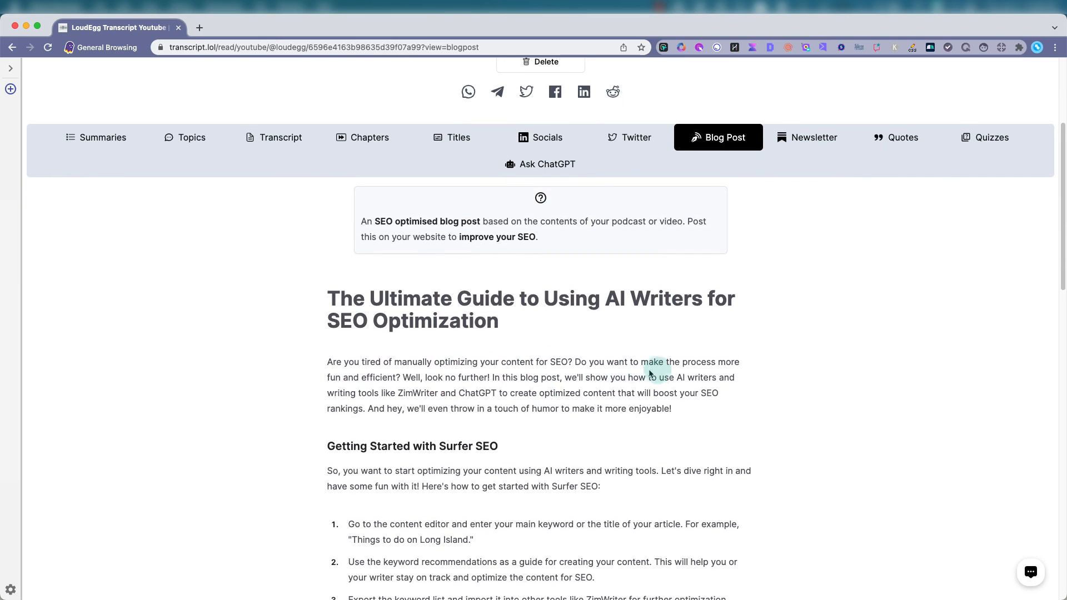
pyautogui.scroll(-3)
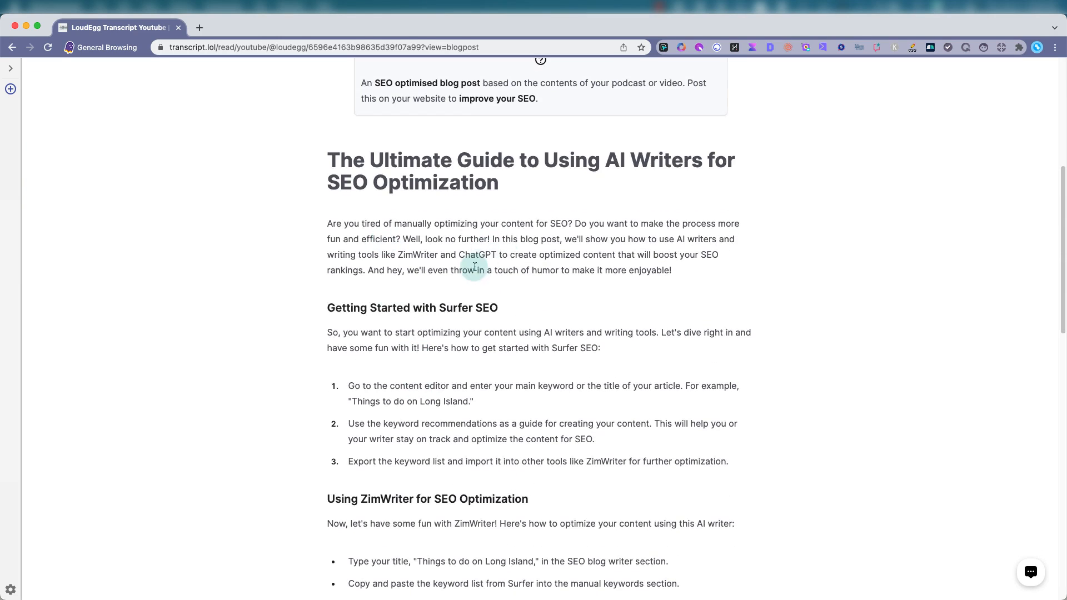
pyautogui.scroll(-3)
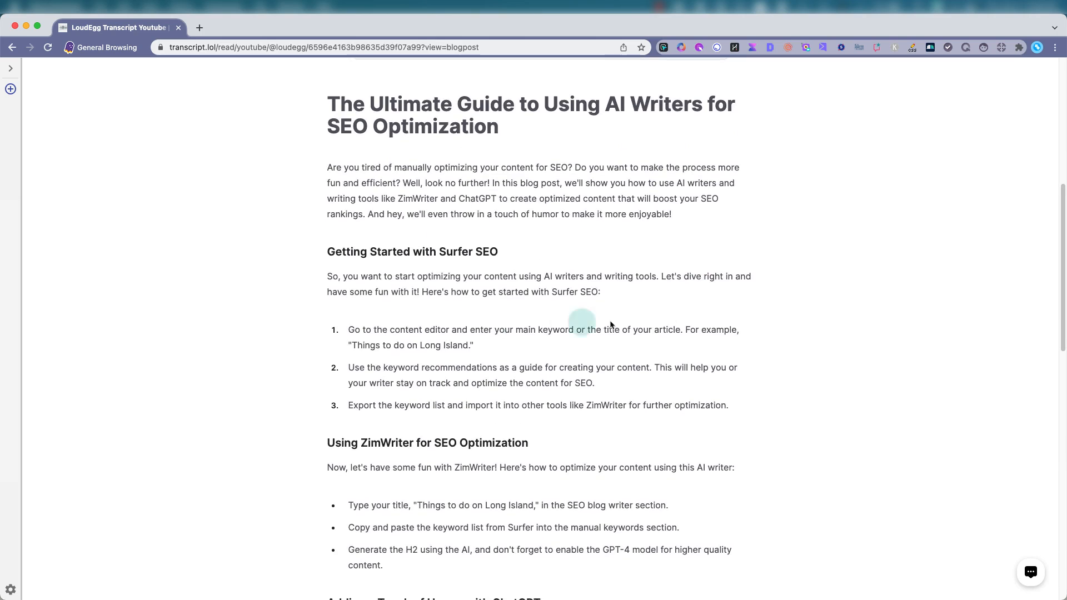
pyautogui.scroll(-3)
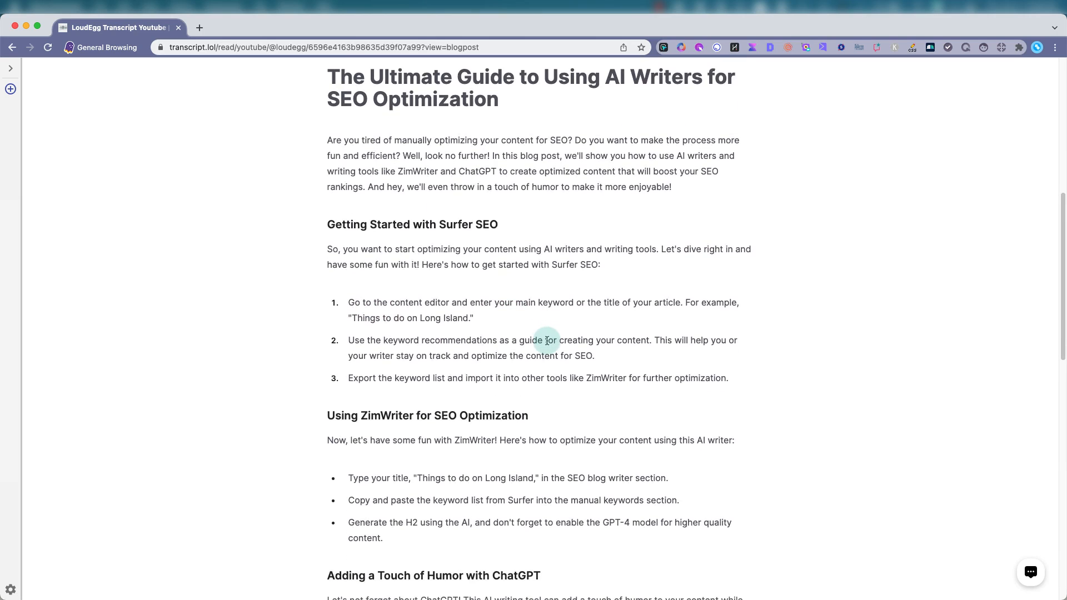
pyautogui.scroll(-3)
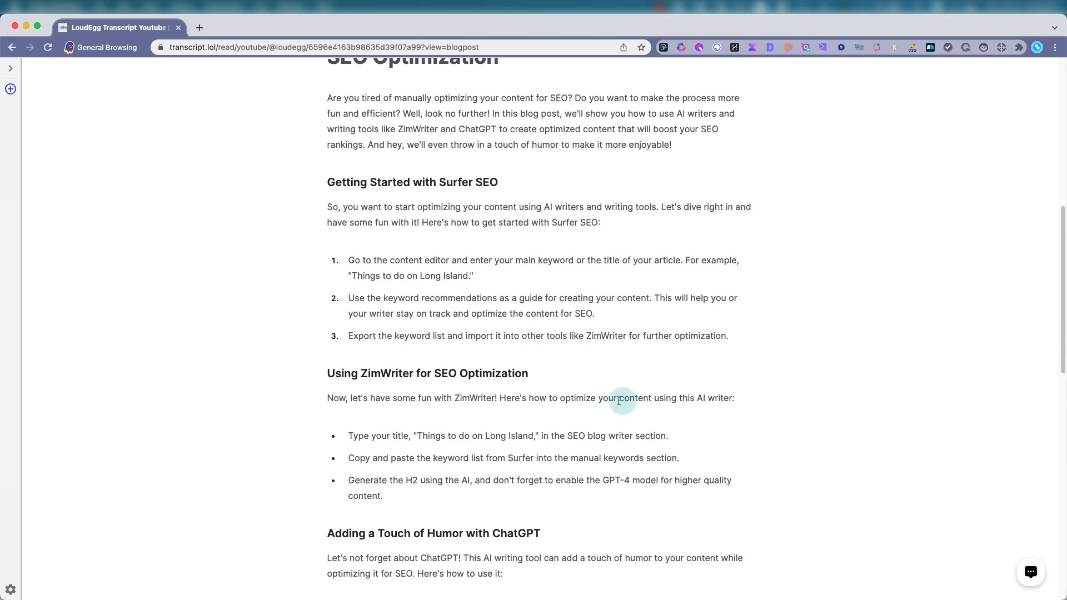
pyautogui.scroll(-3)
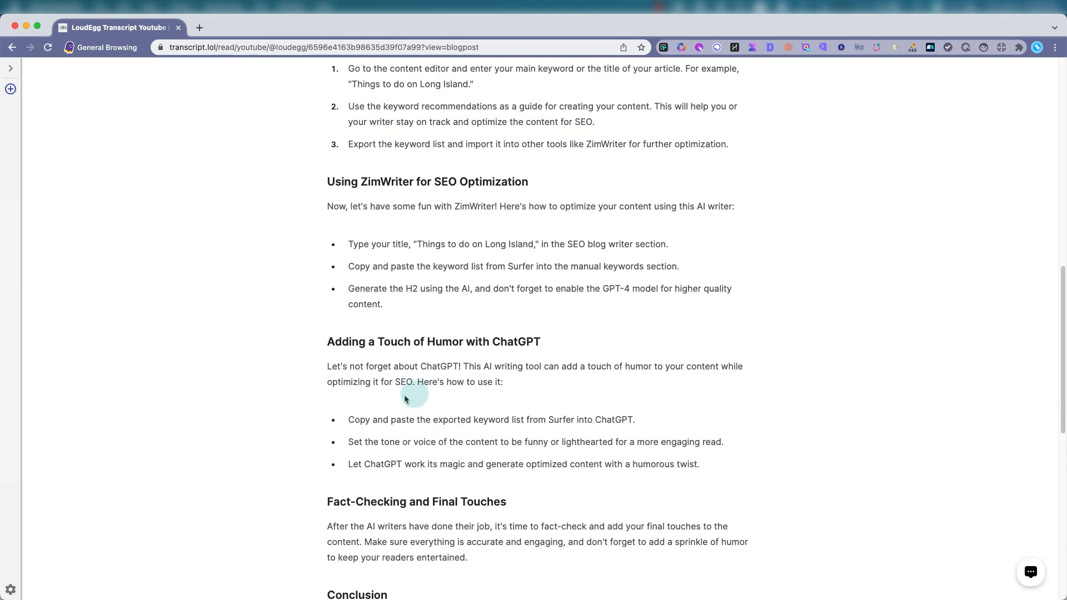
pyautogui.moveTo(546, 370)
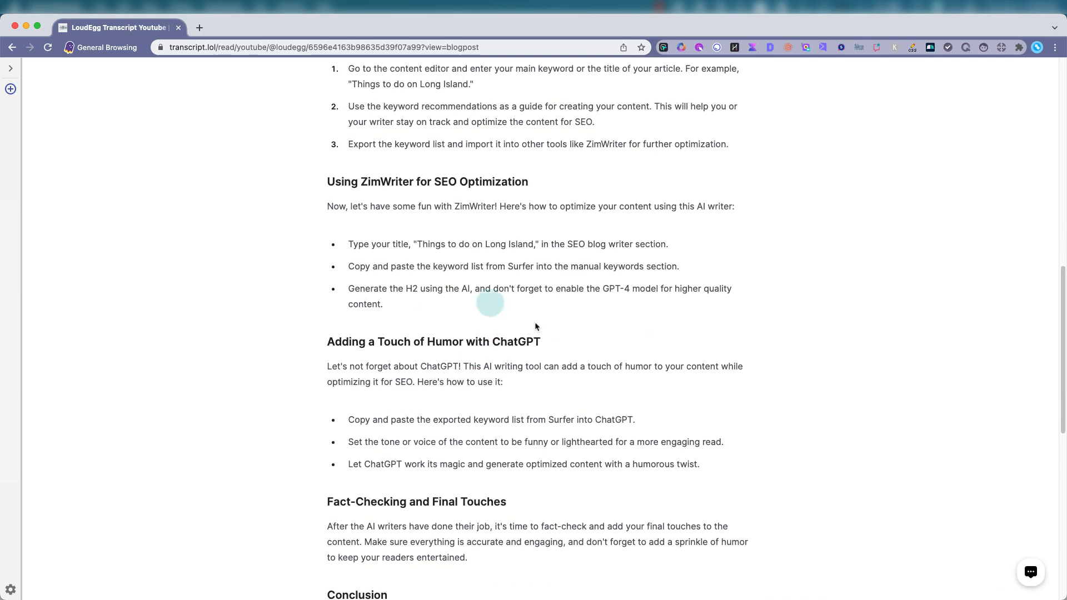
pyautogui.scroll(-3)
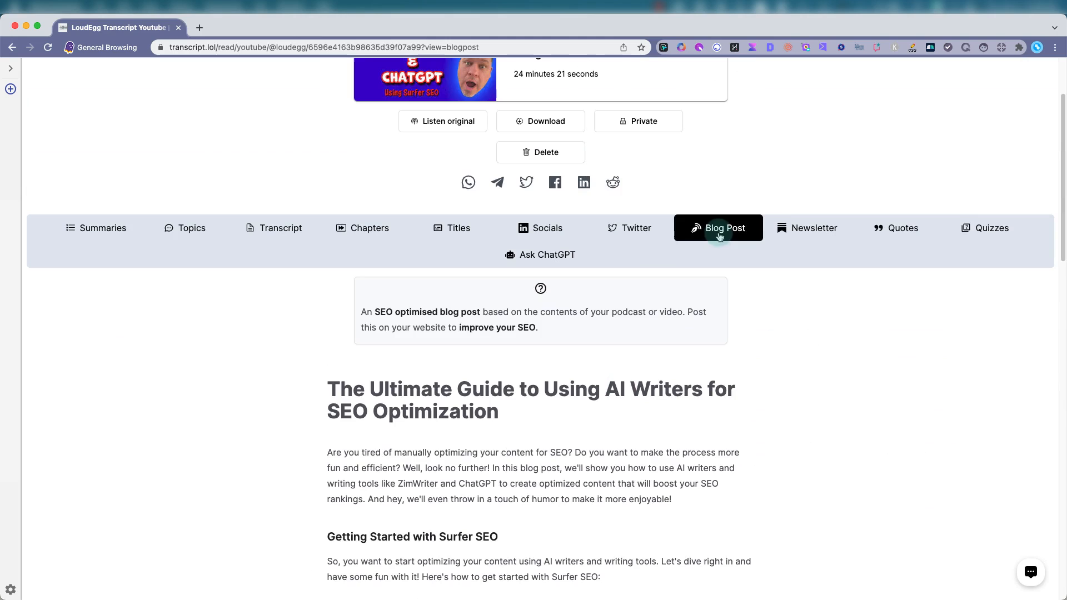
pyautogui.moveTo(831, 368)
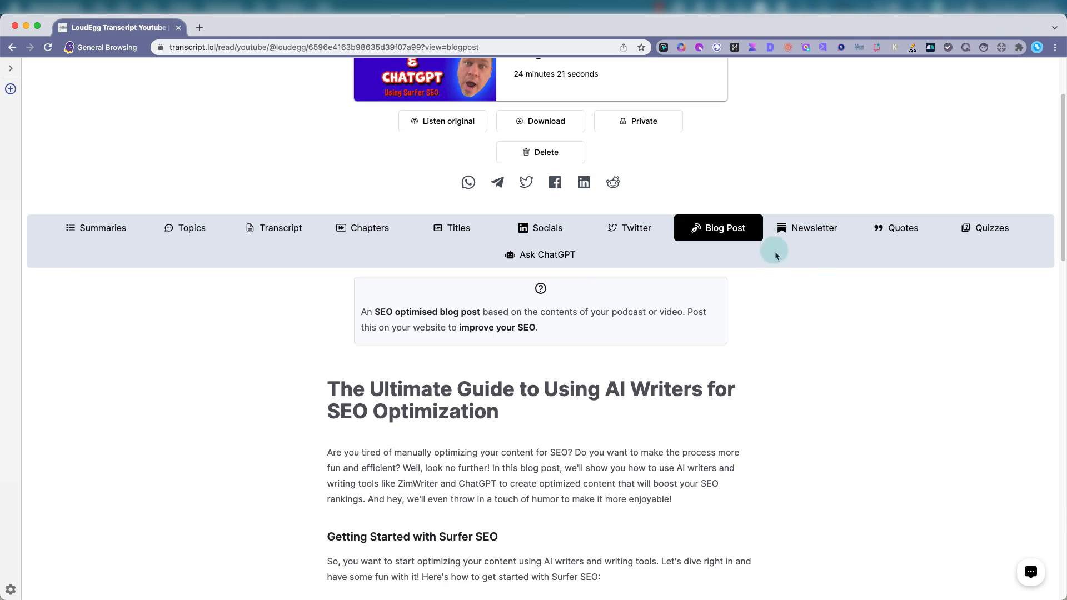
# - Review the Newsletter and Quizzes sections, then begin a question in Ask ChatGPT
pyautogui.click(814, 228)
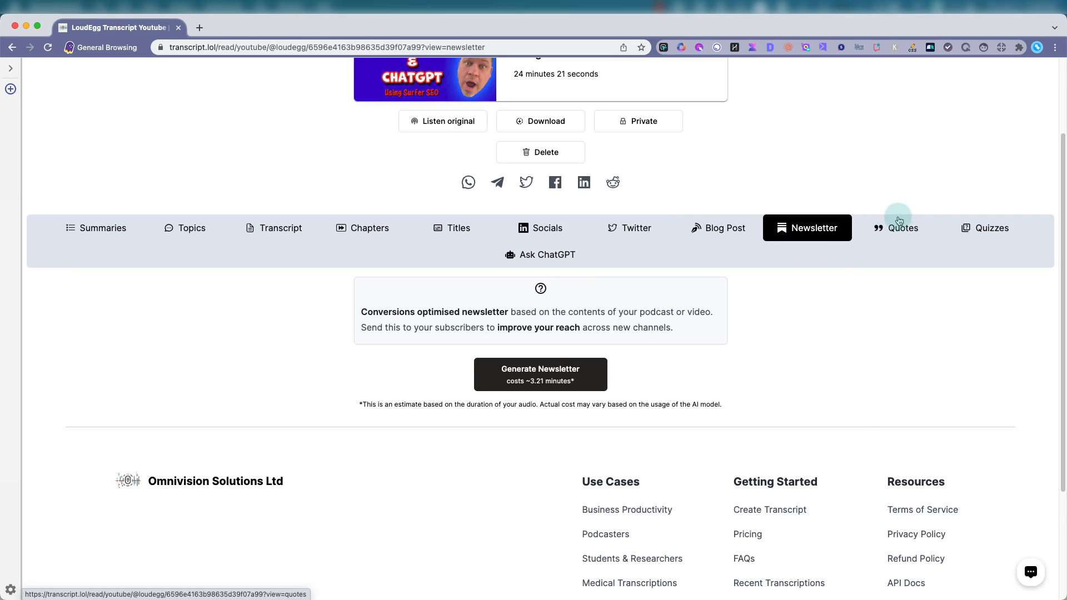
pyautogui.click(991, 228)
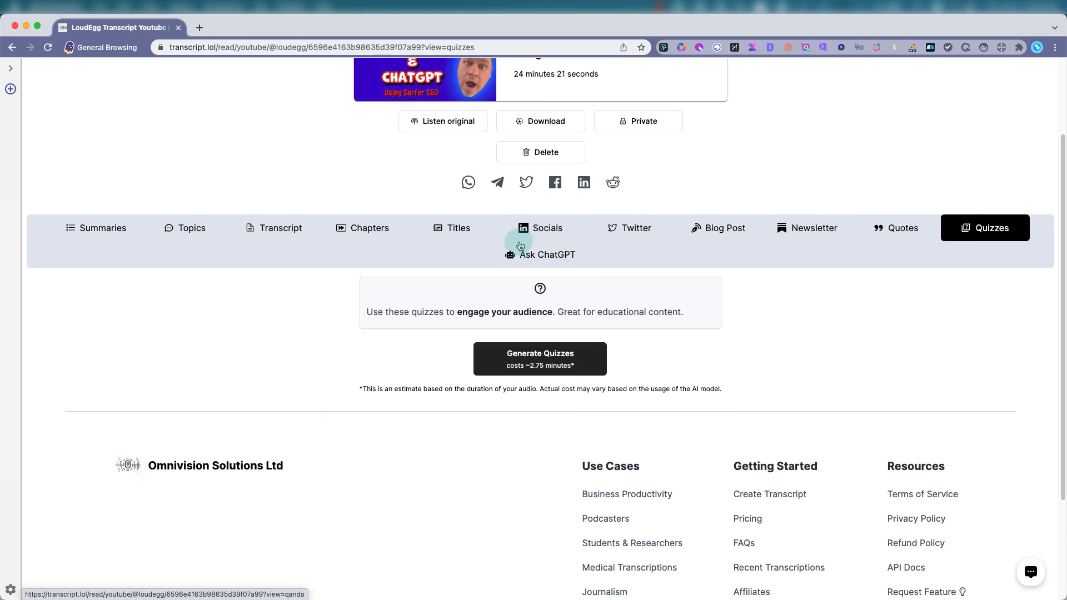
pyautogui.click(540, 255)
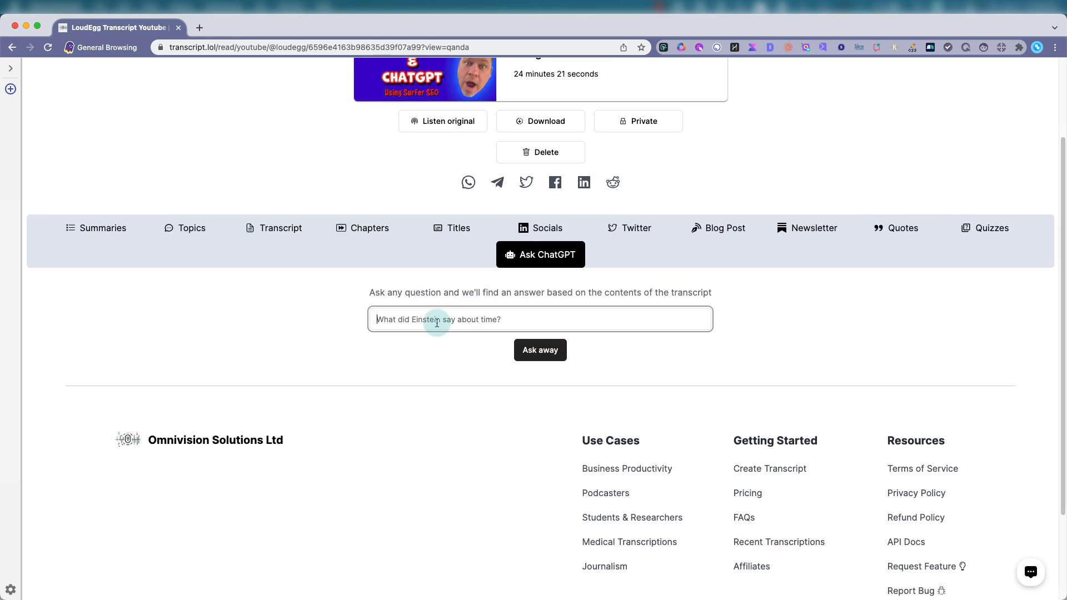
# - Ask ChatGPT "what is this video about?" and read the answer about Zimrider and Surfer guiding AI blog writing
pyautogui.write('what is this video about?')
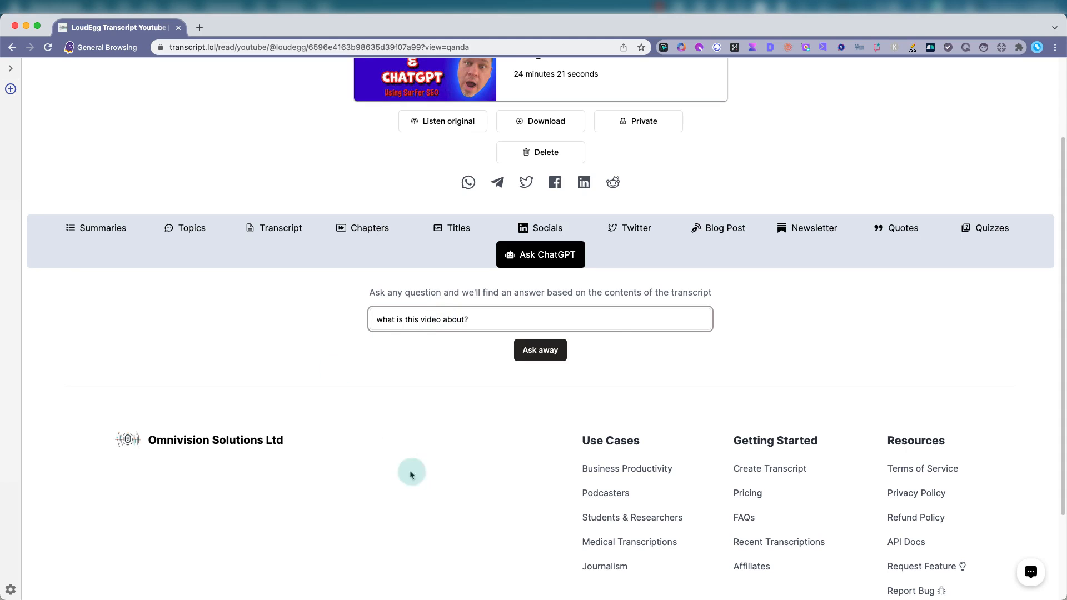
pyautogui.click(540, 351)
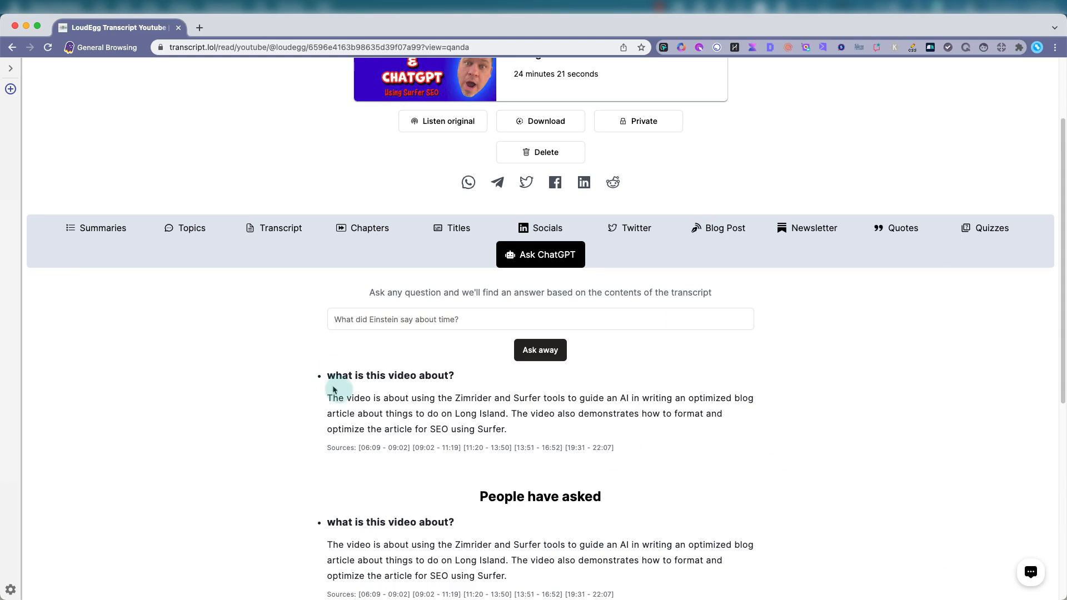
pyautogui.scroll(-3)
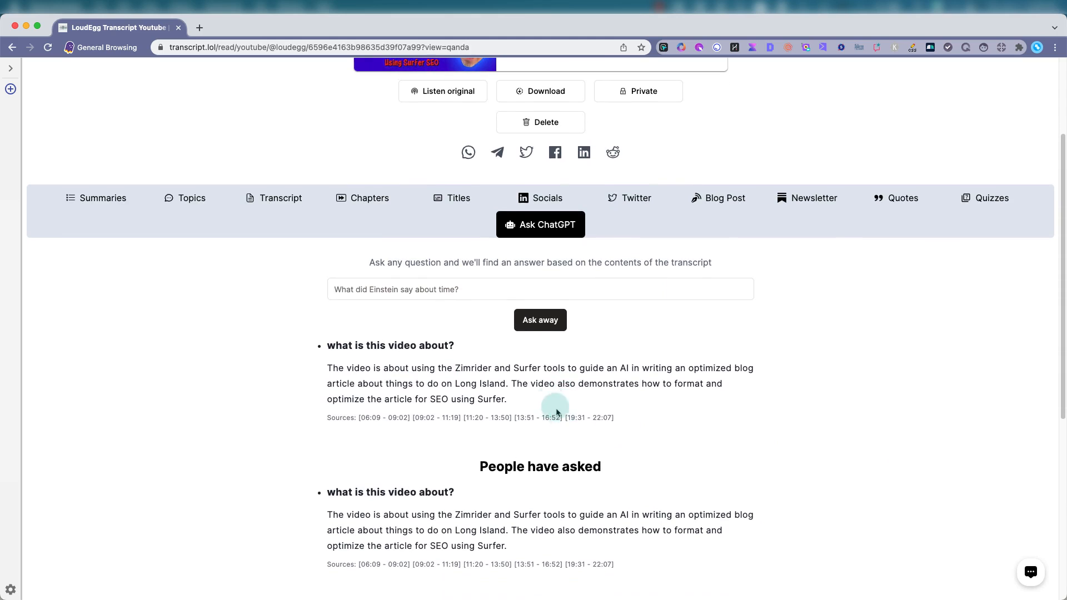
pyautogui.scroll(-3)
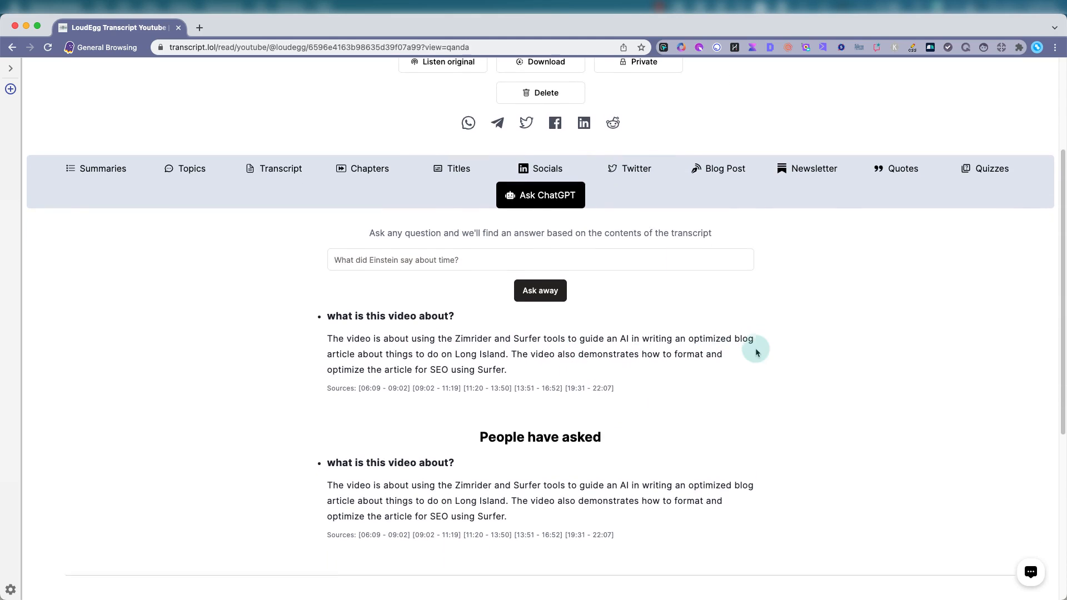
pyautogui.scroll(-3)
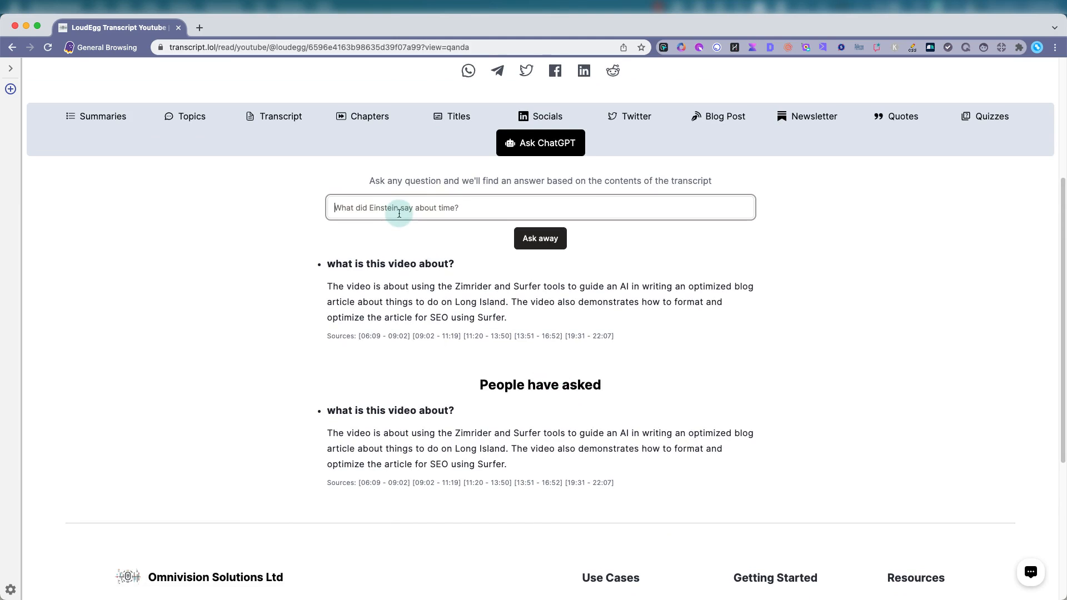
# - Ask "what does ZimmWriter do?" and read the answer describing AI-generated, optimized blog content
pyautogui.write('what does')
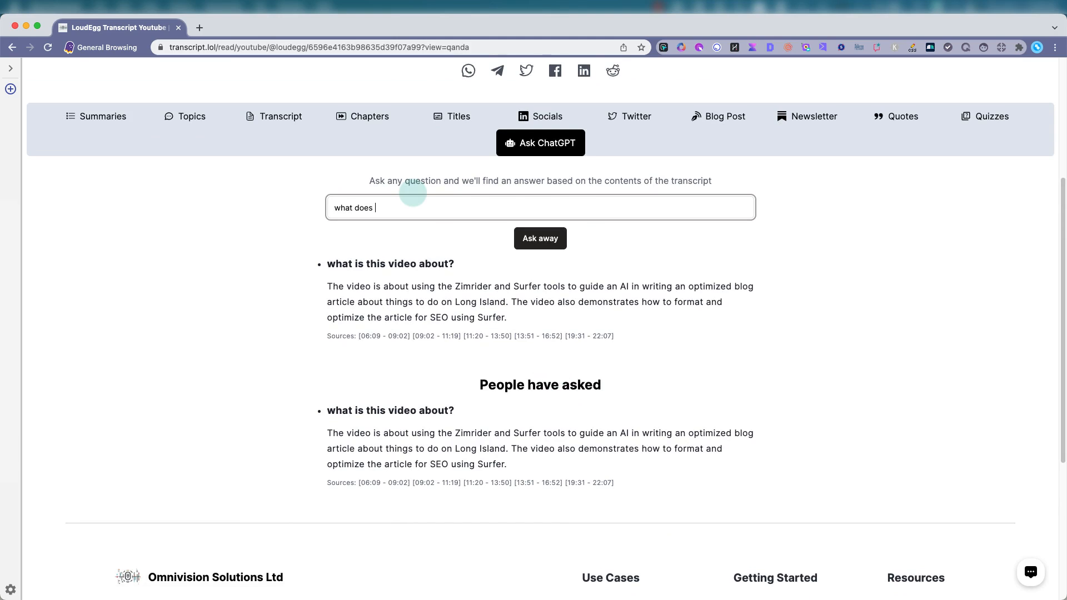
pyautogui.write('ZimmWriter')
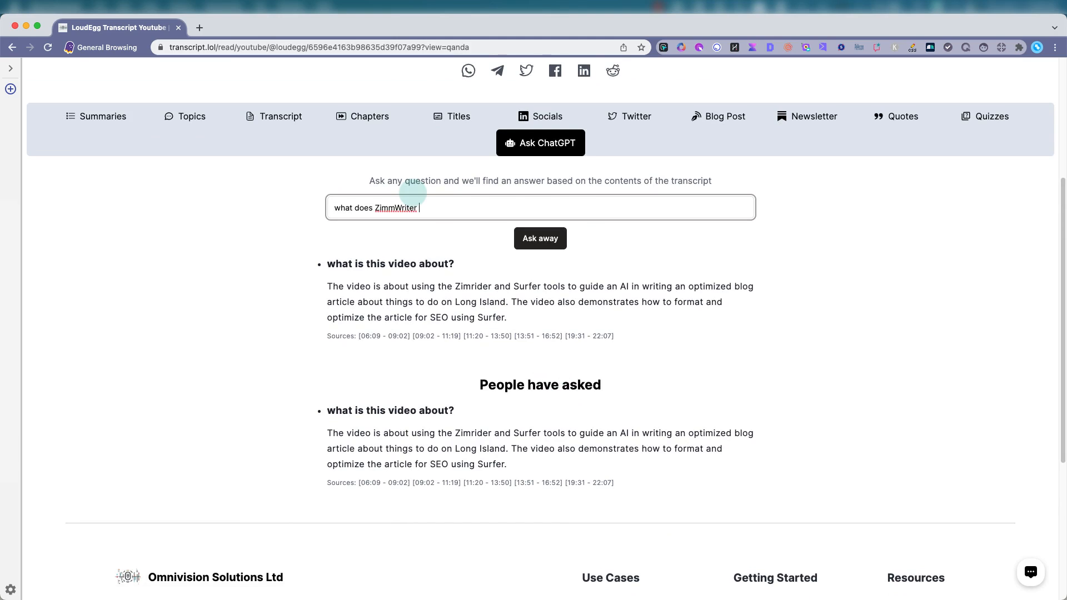
pyautogui.write('do?')
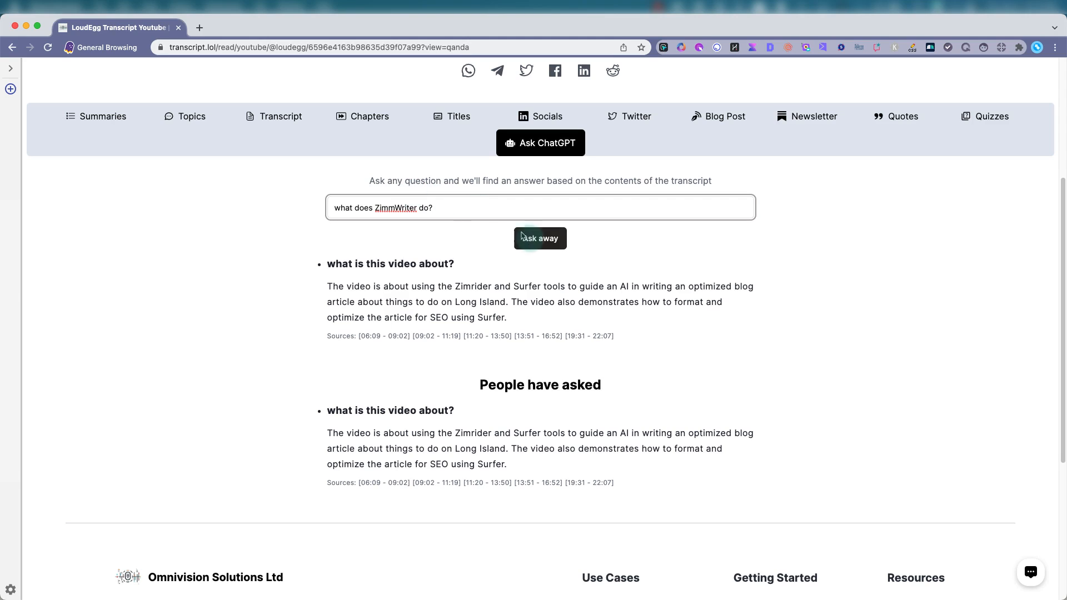
pyautogui.click(540, 238)
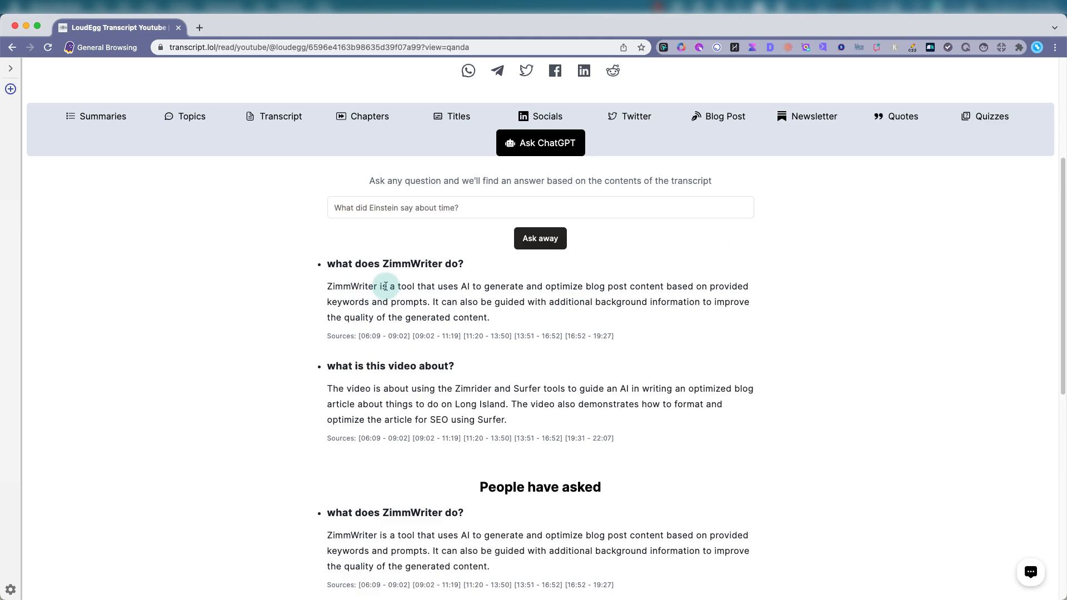
pyautogui.moveTo(603, 285)
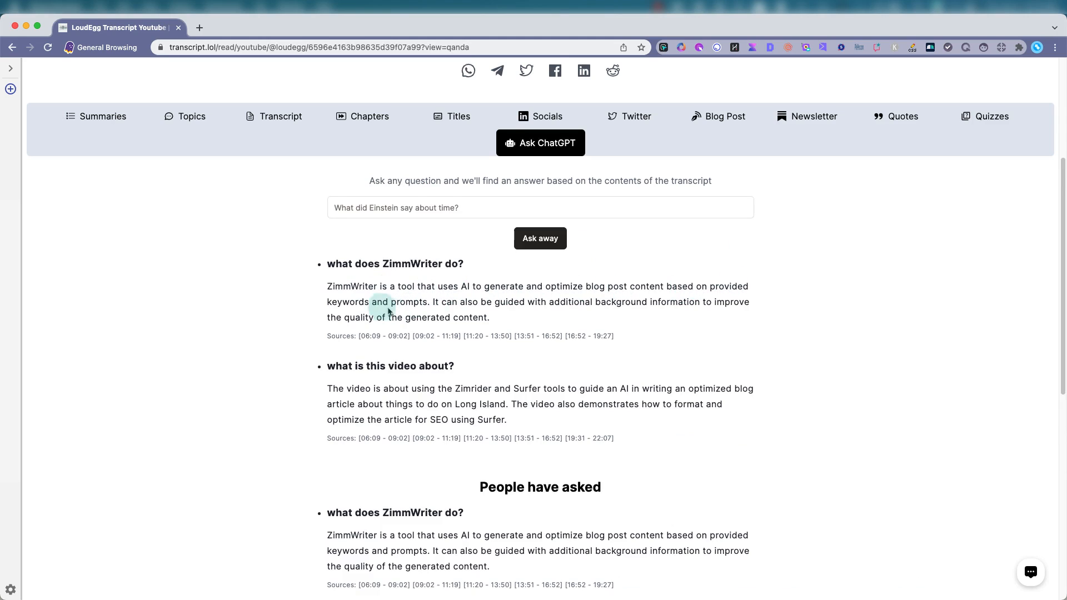
pyautogui.scroll(-3)
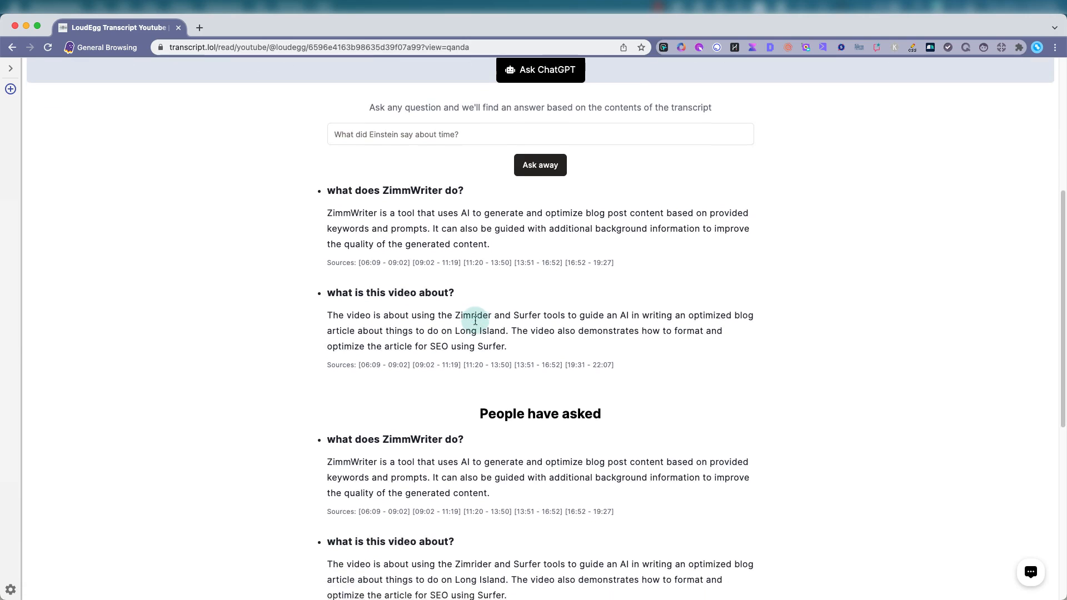
pyautogui.scroll(-3)
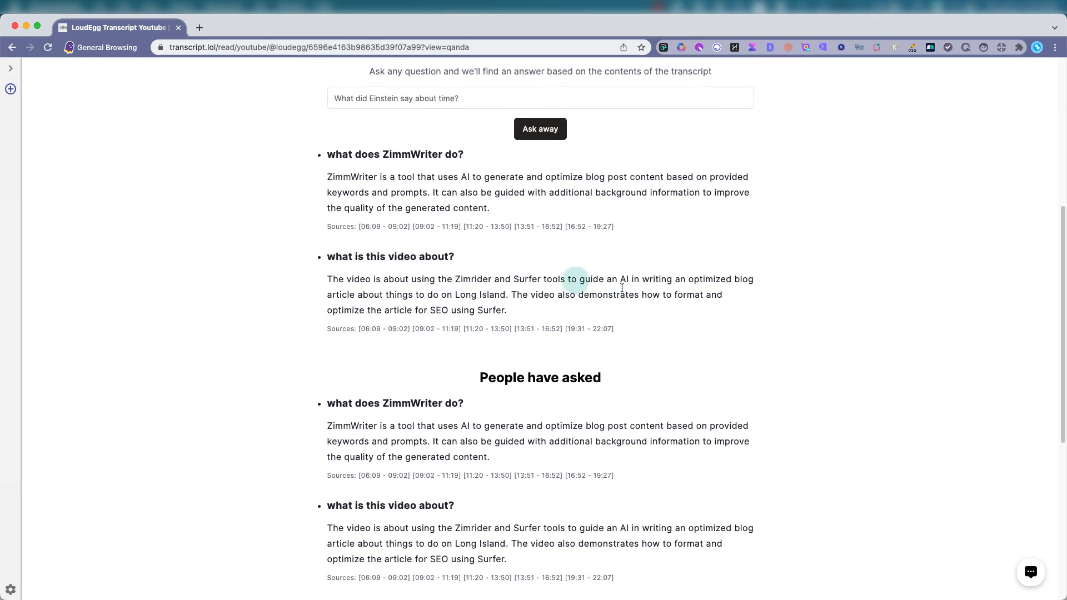
pyautogui.scroll(-3)
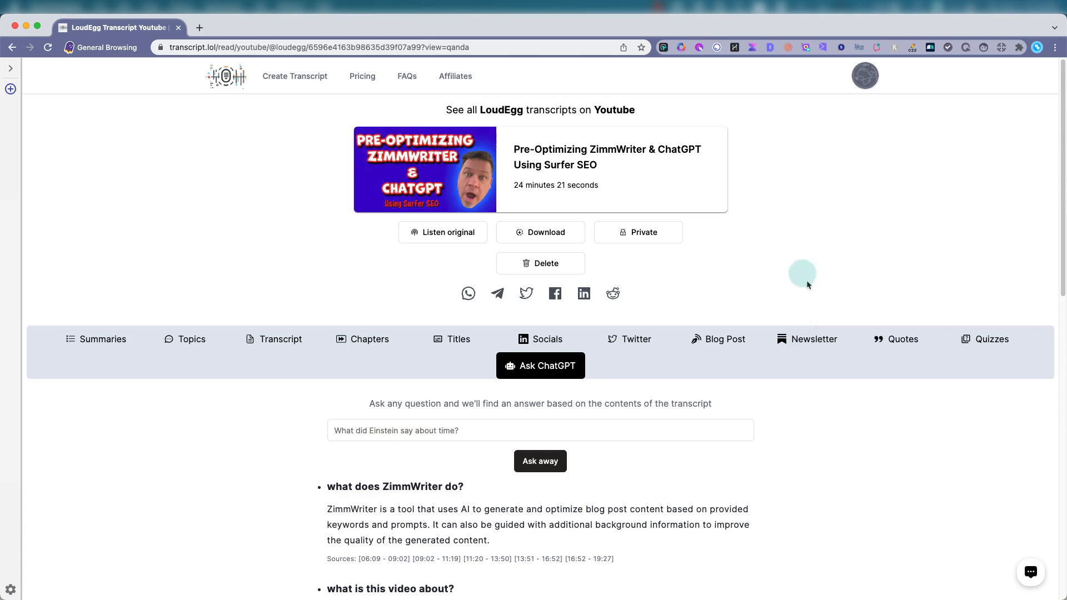
pyautogui.moveTo(443, 233)
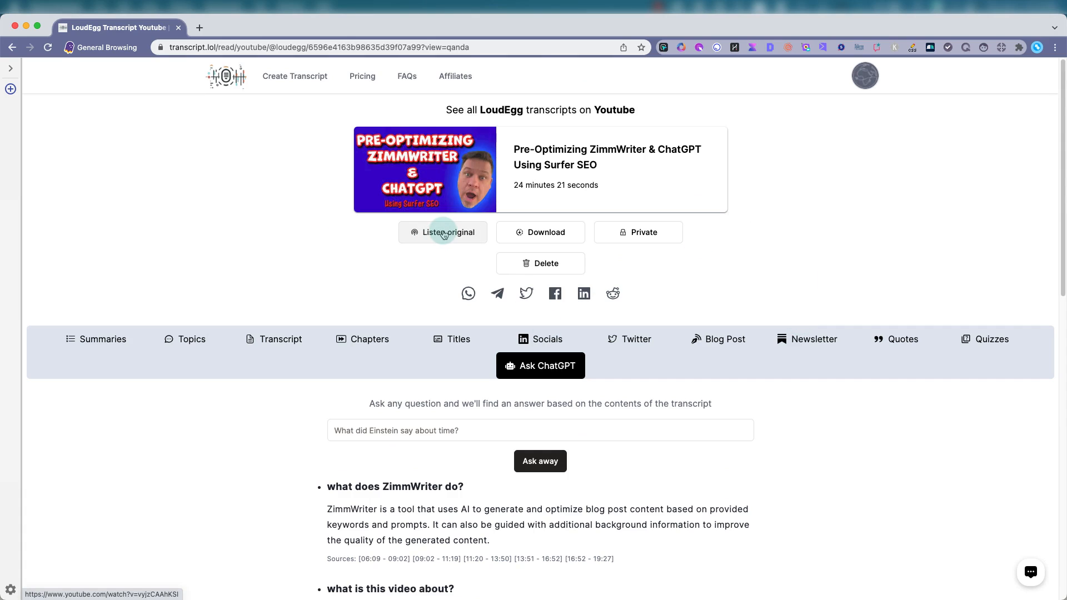
pyautogui.click(442, 232)
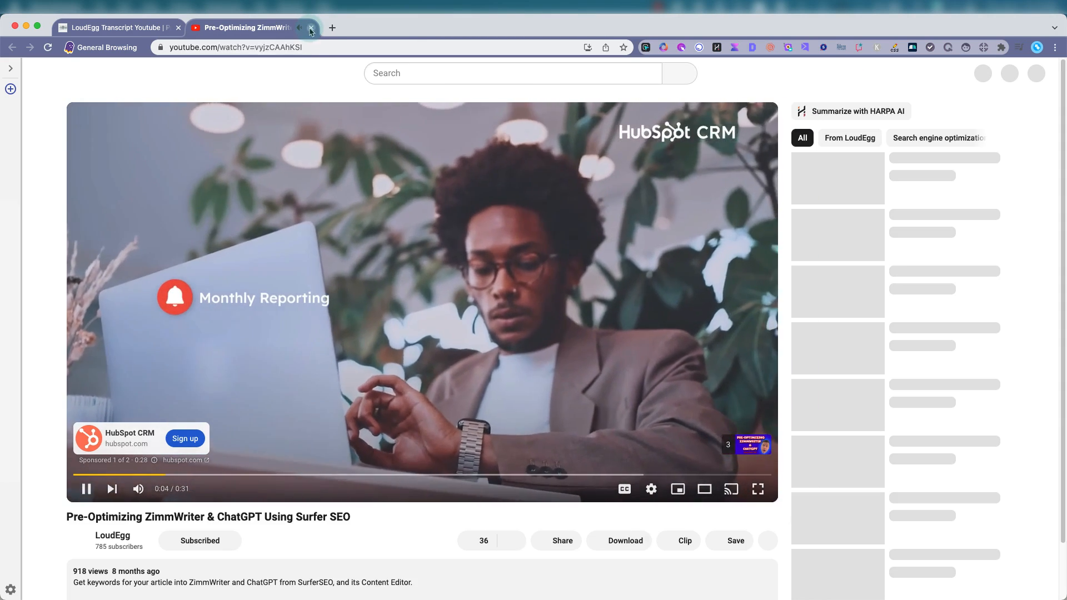
pyautogui.click(314, 26)
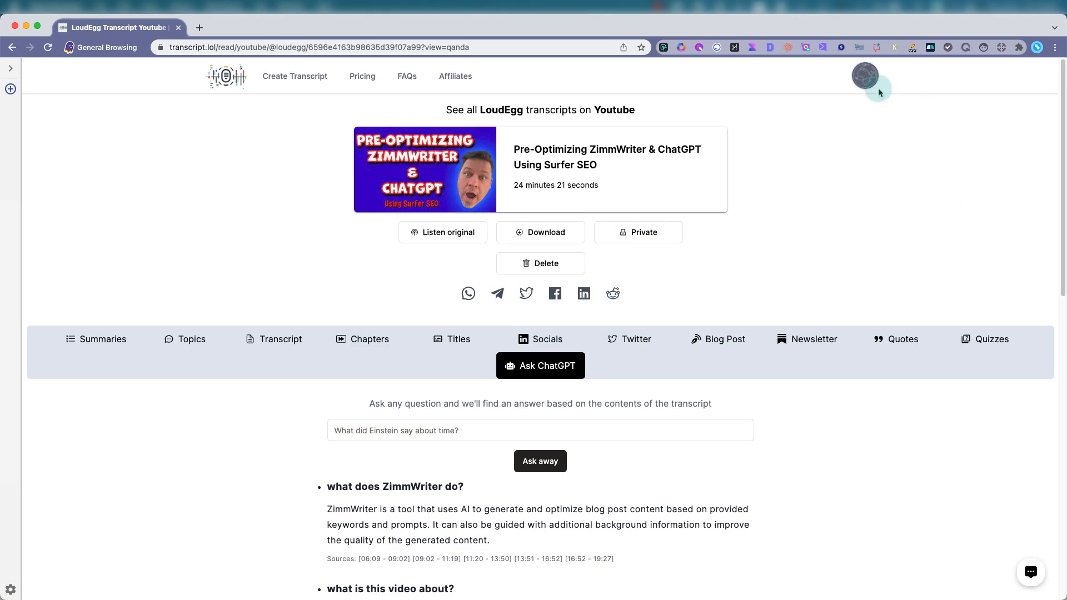
# - Go to My Transcripts from the profile menu, listing the three completed transcripts
pyautogui.click(865, 74)
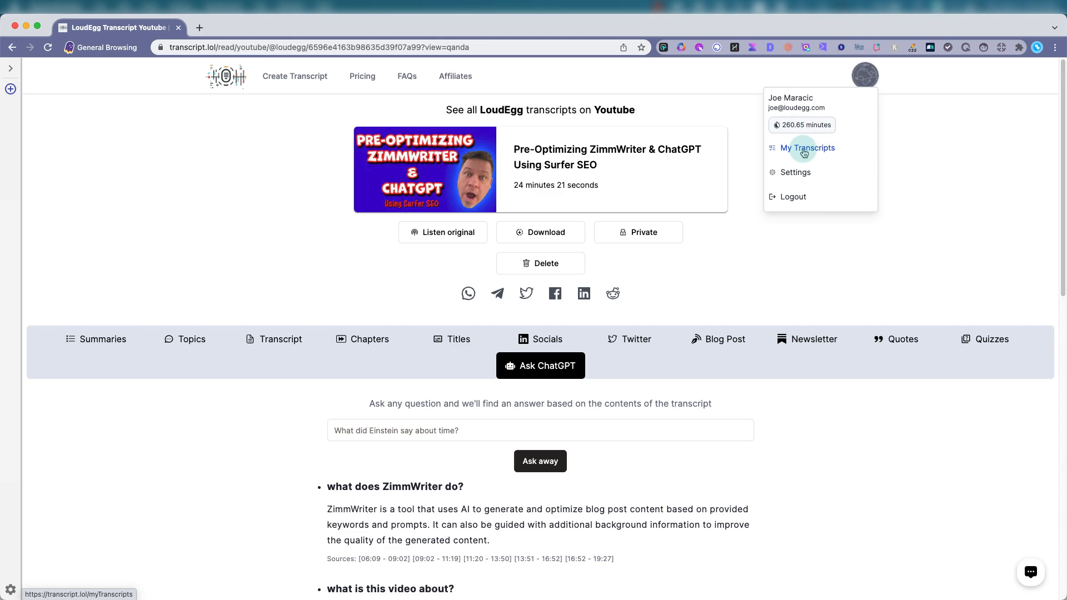
pyautogui.click(807, 147)
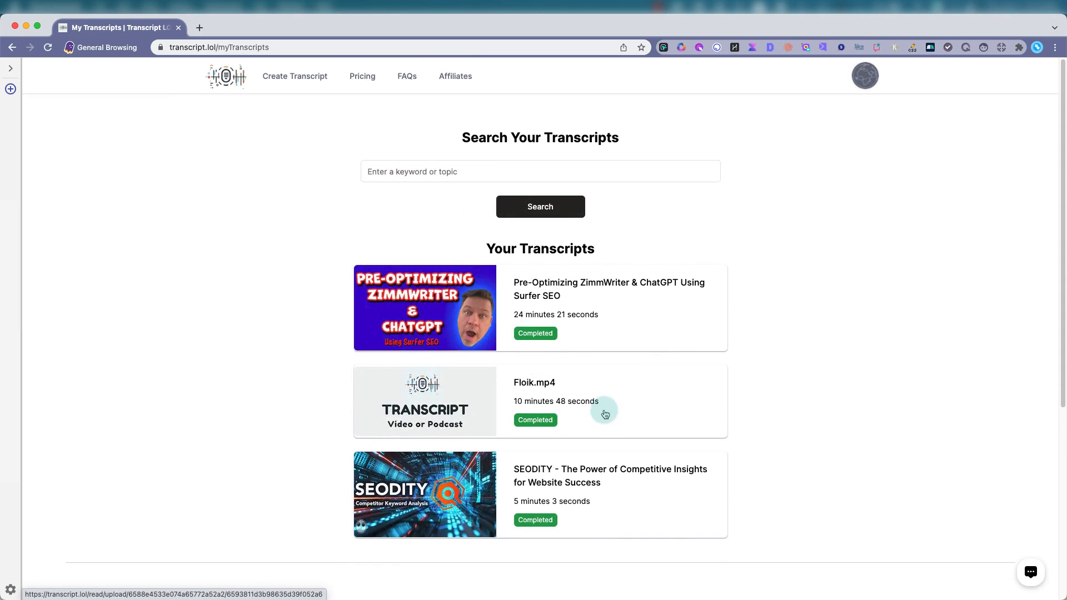
# - View the Floik.mp4 transcript with its timestamped Speaker 1 lines
pyautogui.click(605, 411)
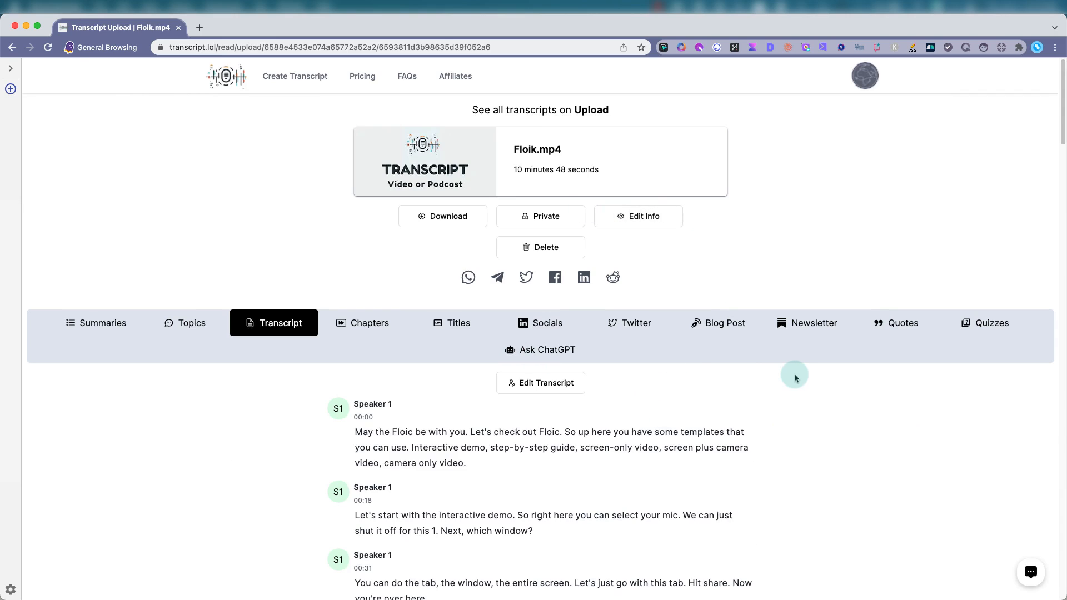
pyautogui.moveTo(903, 83)
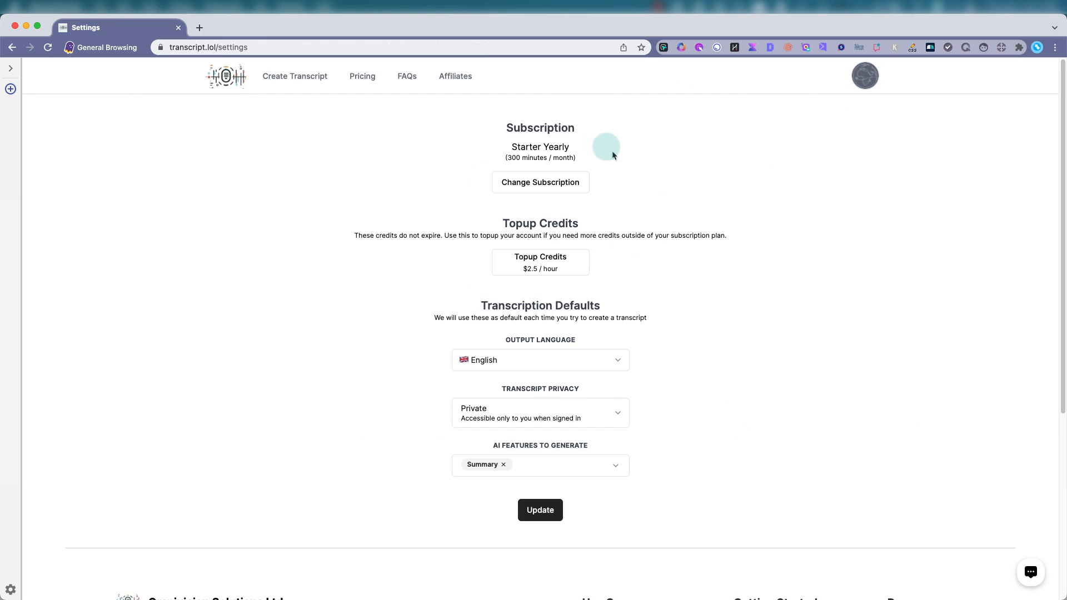
pyautogui.moveTo(807, 357)
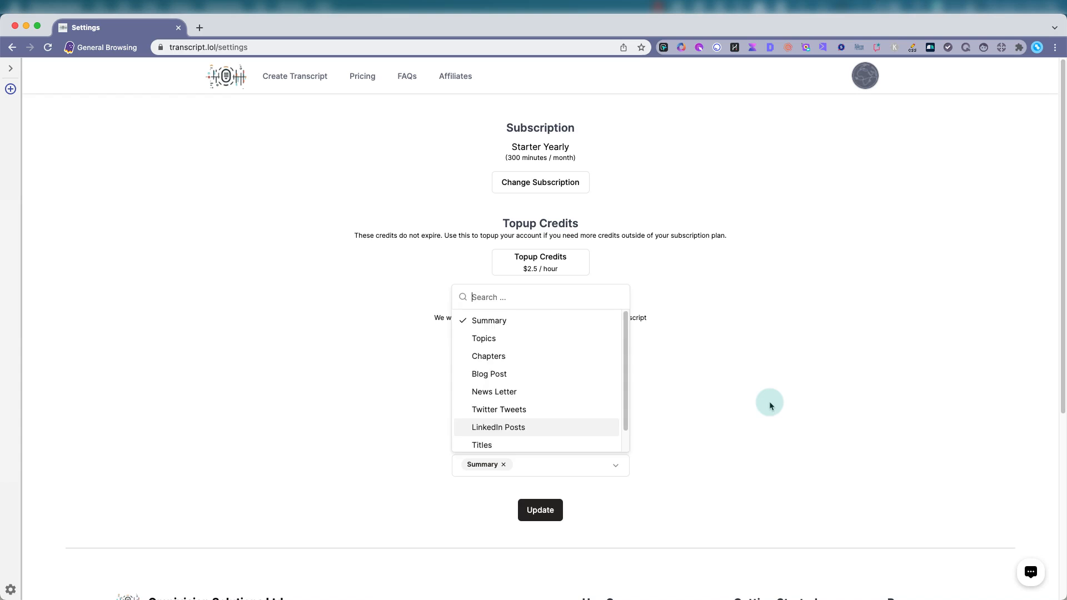
# - Leave the AI Features to Generate list unchanged, keeping English, Private and Summary defaults
pyautogui.click(934, 354)
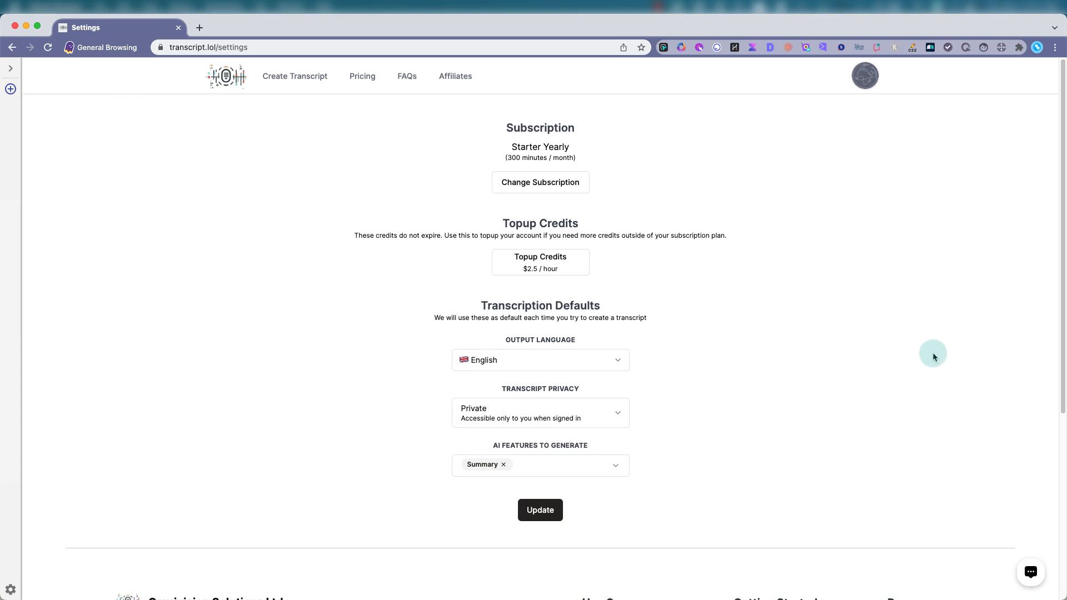